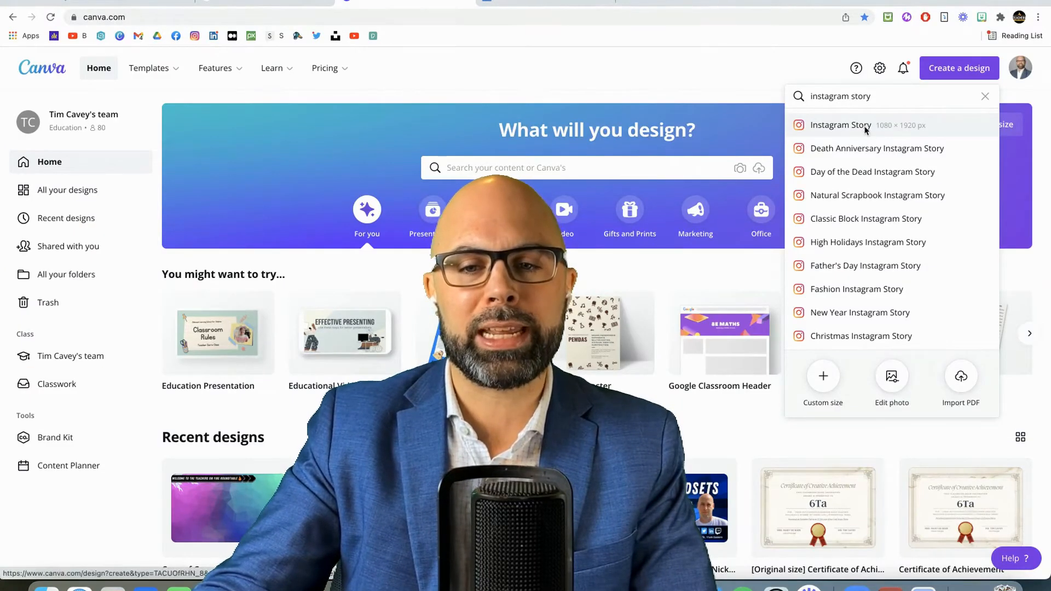
- Create a new blank Instagram Story design at 1080 × 1920 px
left_click(841, 125)
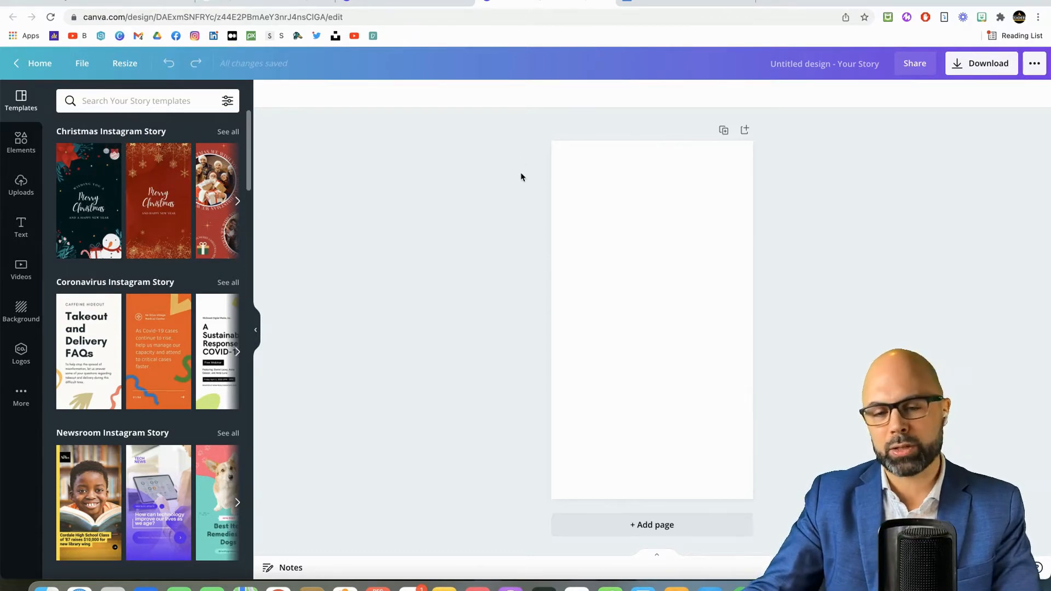
mouse_move(387, 159)
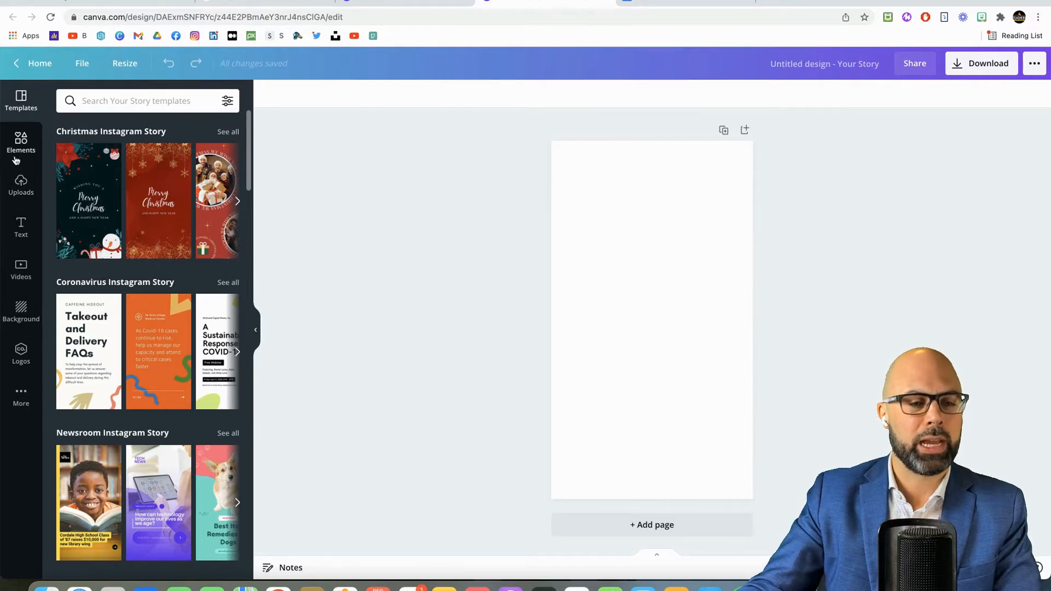
- Place the uploaded suit photo on the story page and apply BG Remover to it
left_click(21, 186)
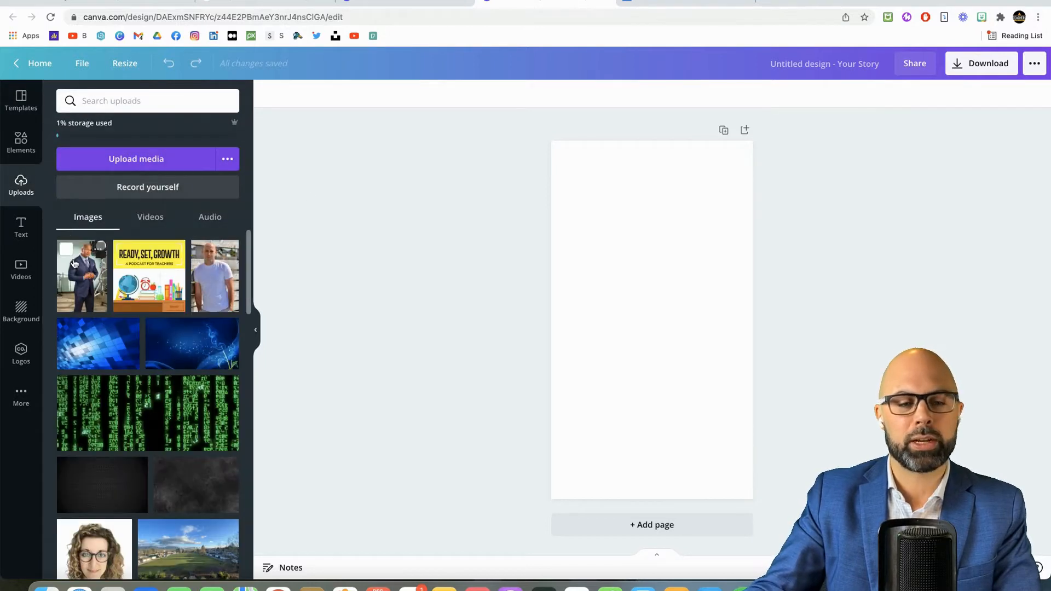
left_click_drag(81, 275, 537, 268)
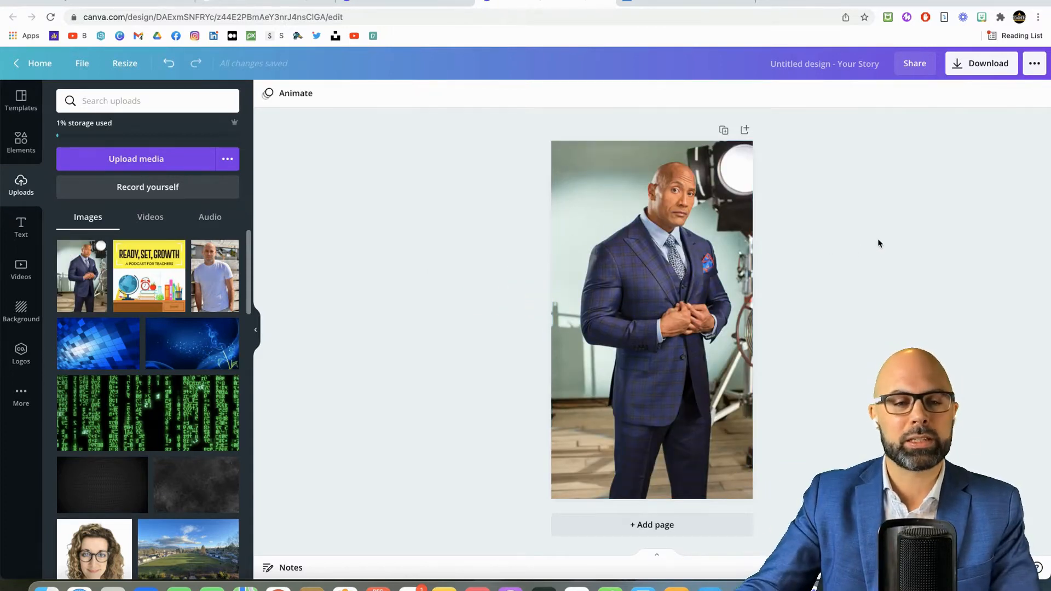
left_click(651, 321)
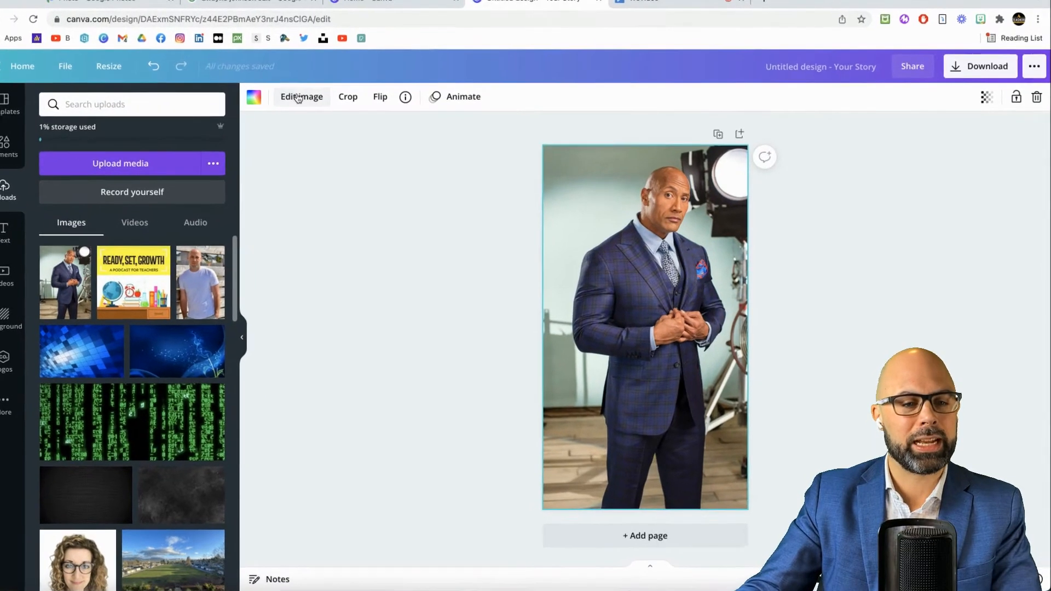
left_click(301, 96)
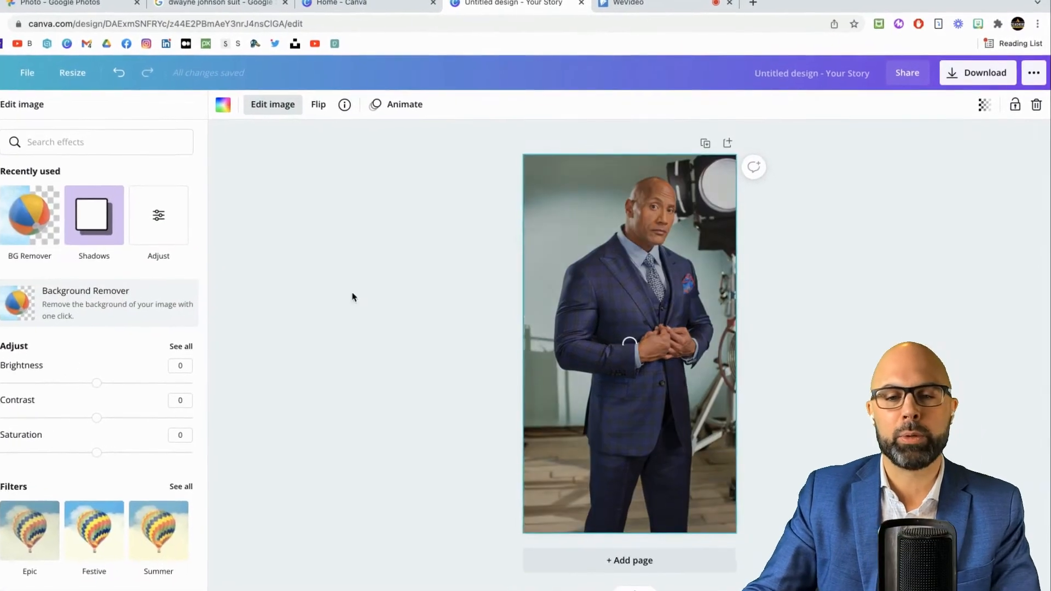
left_click(29, 215)
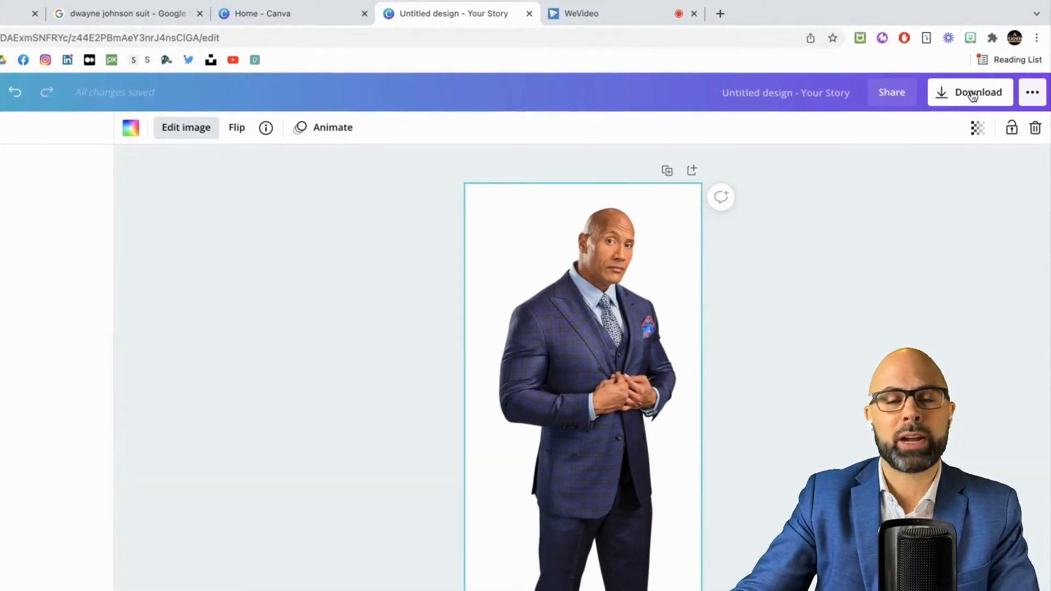
- Download the design as a size-3 PNG with a transparent background
left_click(977, 92)
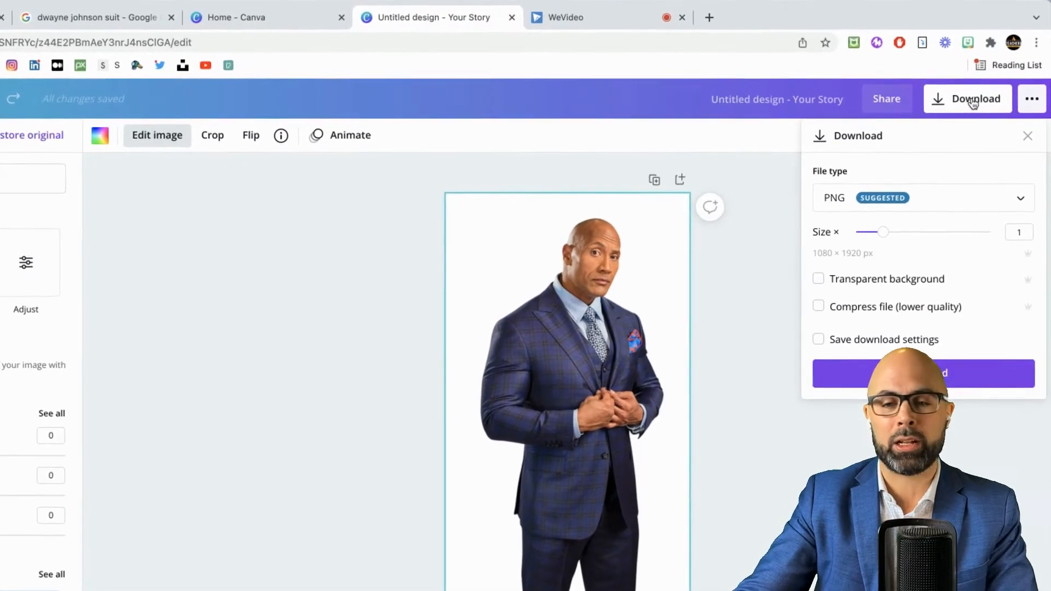
left_click_drag(883, 232, 933, 242)
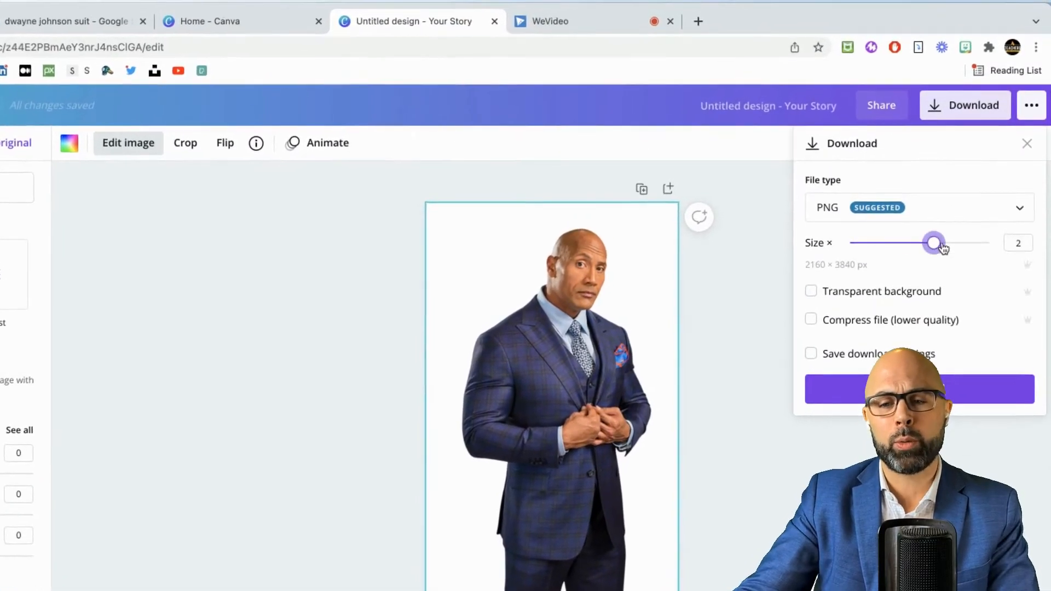
left_click_drag(933, 243, 987, 254)
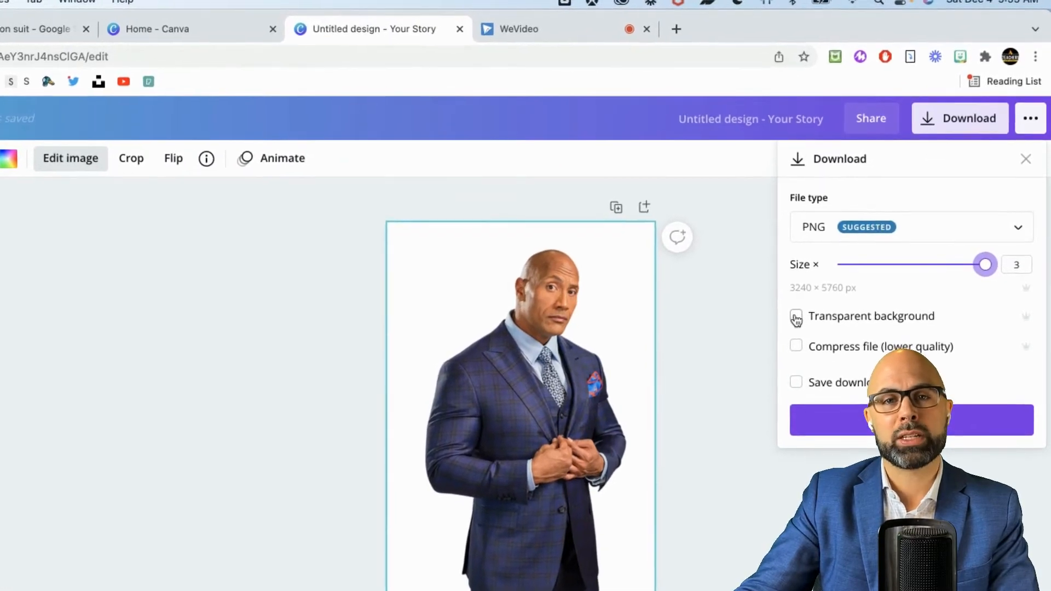
left_click(795, 322)
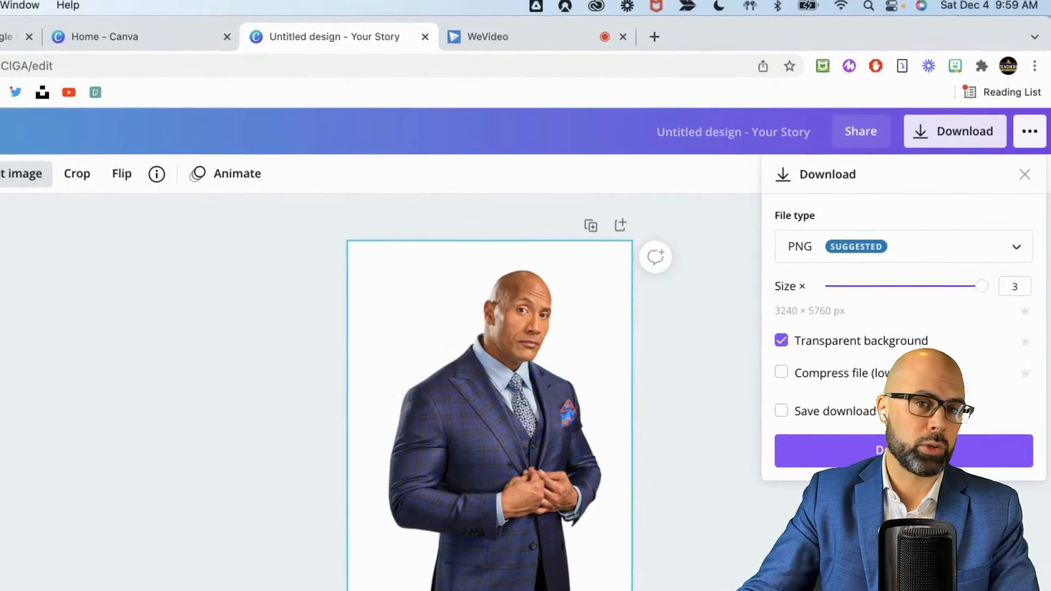
left_click(1024, 174)
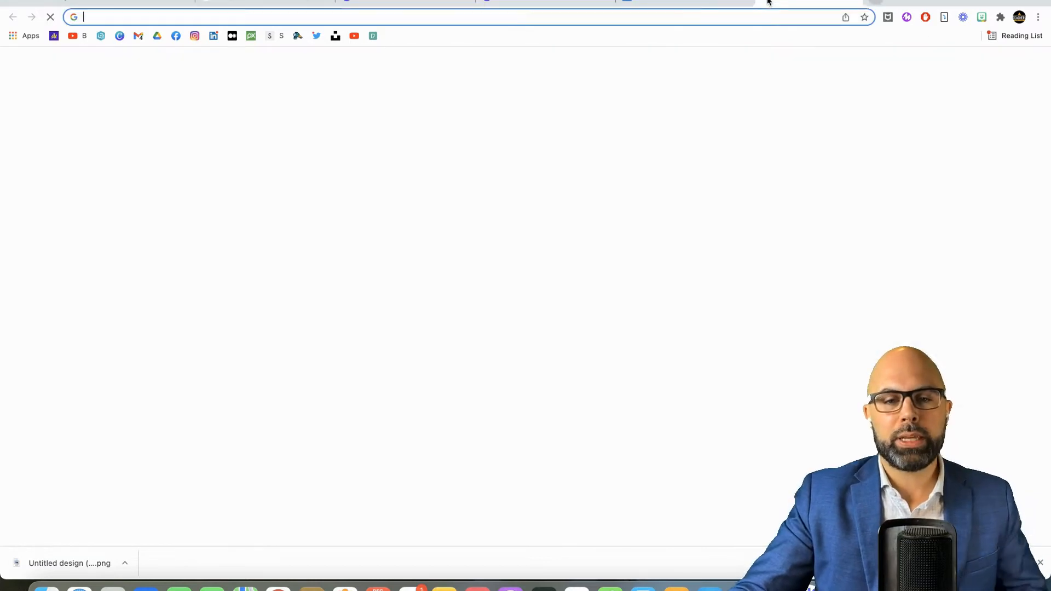
- Go to pixlr.com and open the mountain lake photo from Documents in Pixlr E
type("pixlr.com")
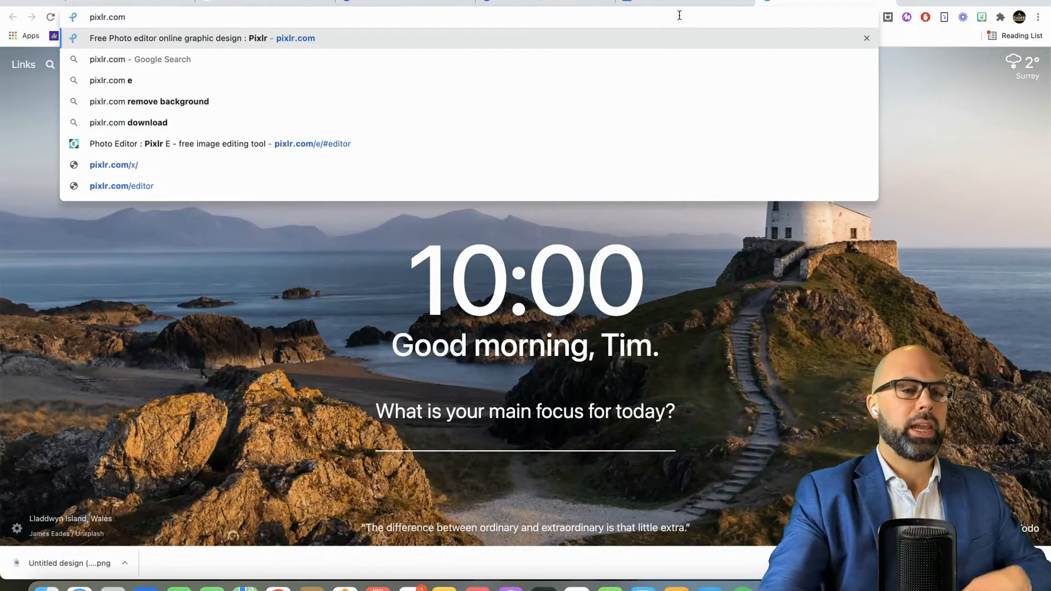
key("Enter")
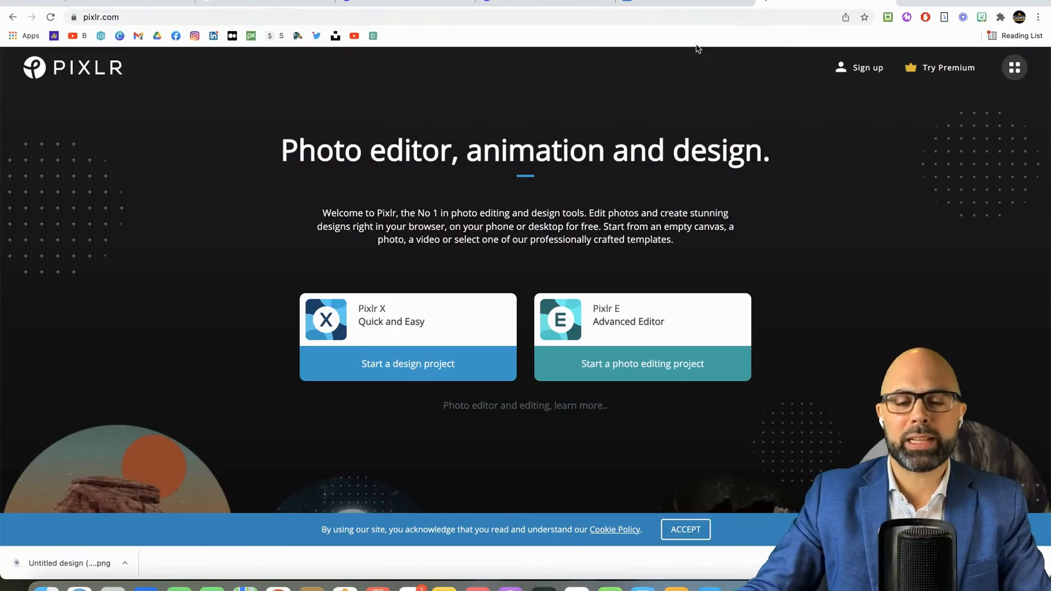
mouse_move(642, 364)
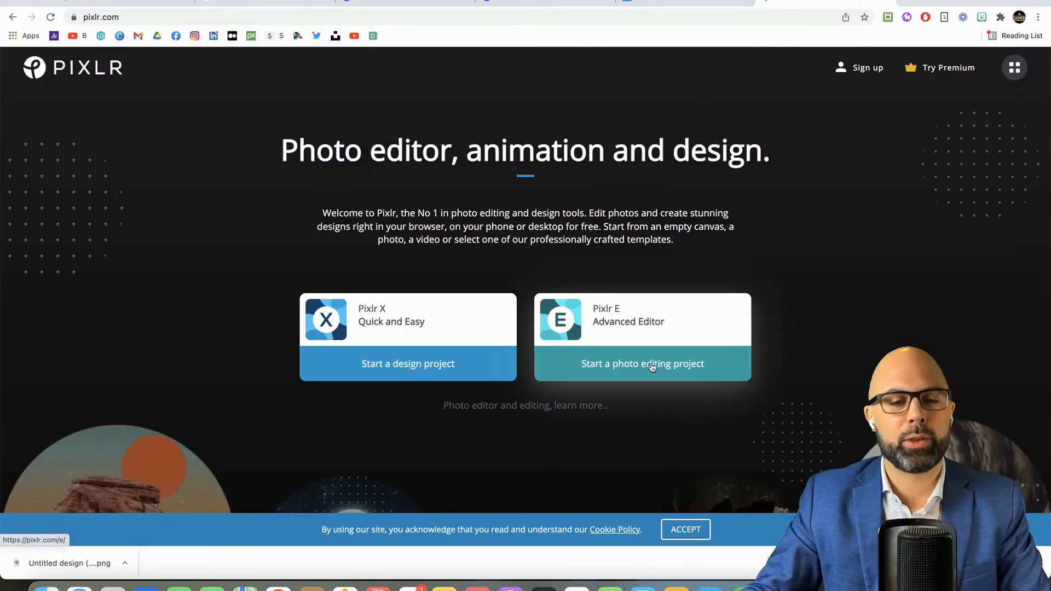
left_click(641, 363)
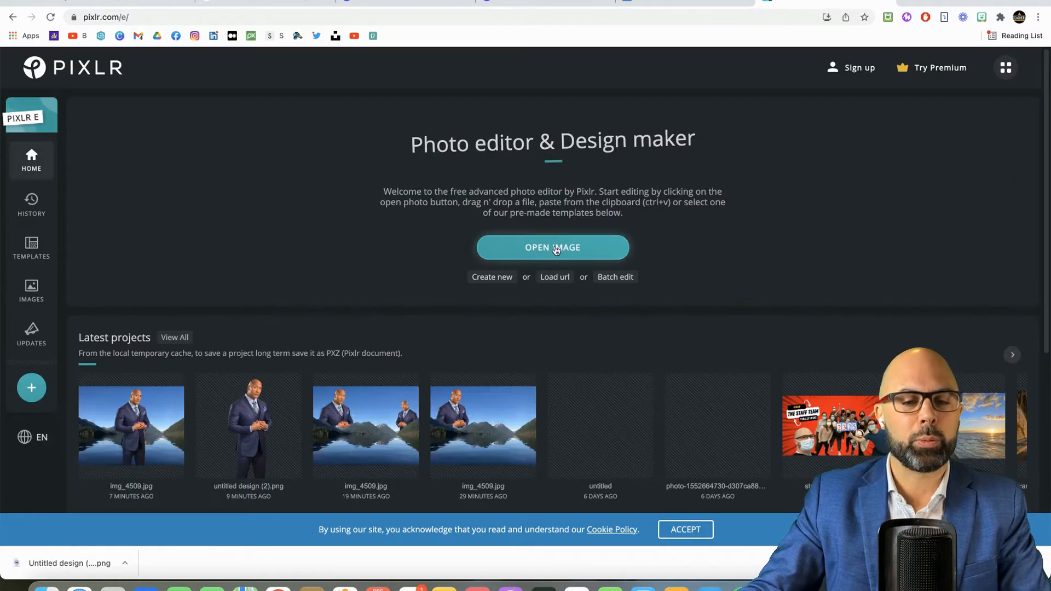
left_click(552, 247)
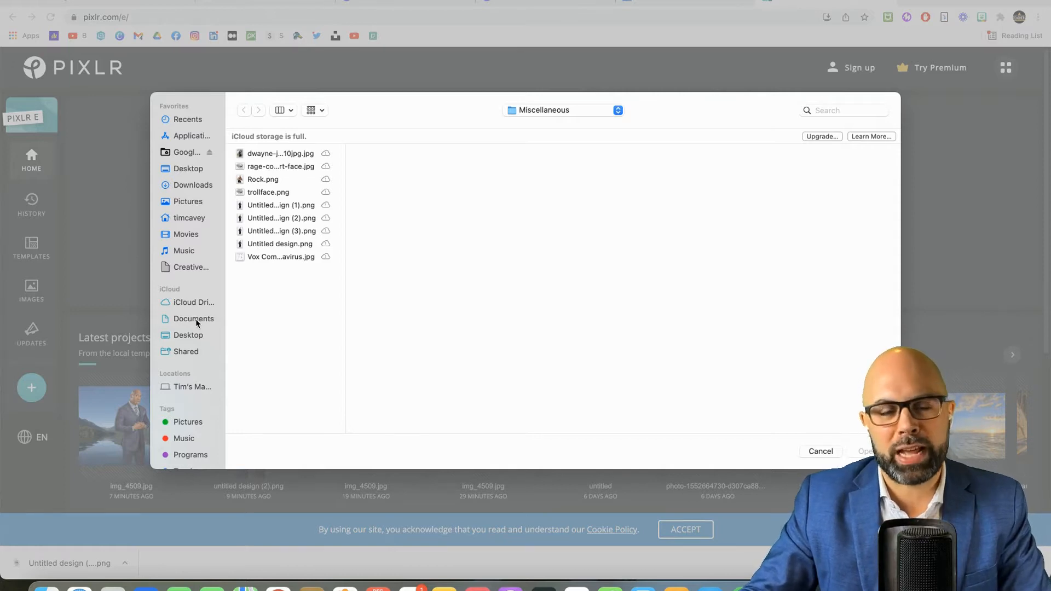
left_click(195, 319)
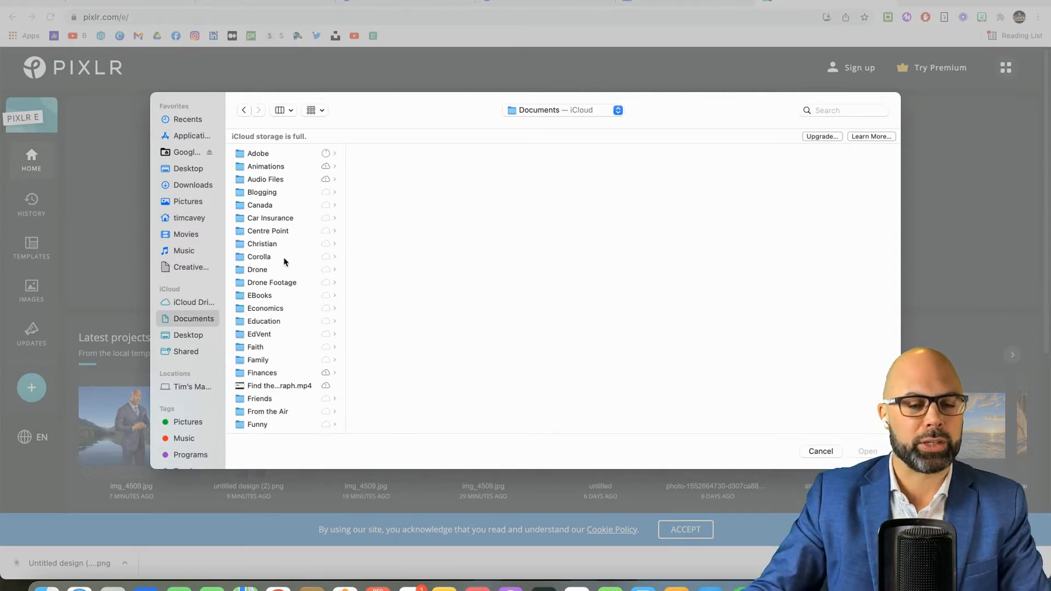
left_click(820, 451)
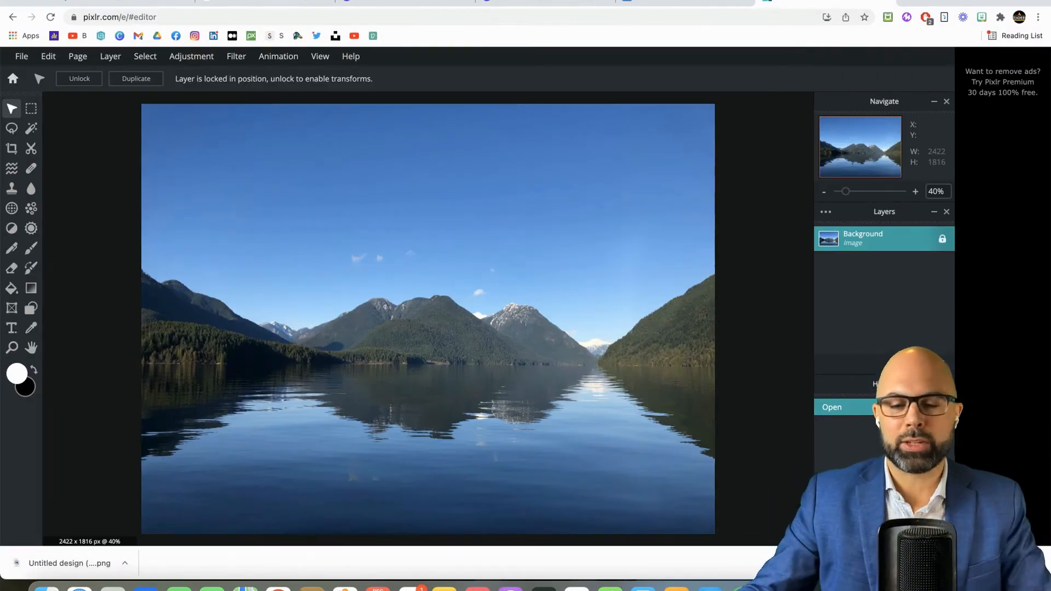
- Add Untitled design (3).png from Miscellaneous as a layer above the lake photo
left_click(915, 191)
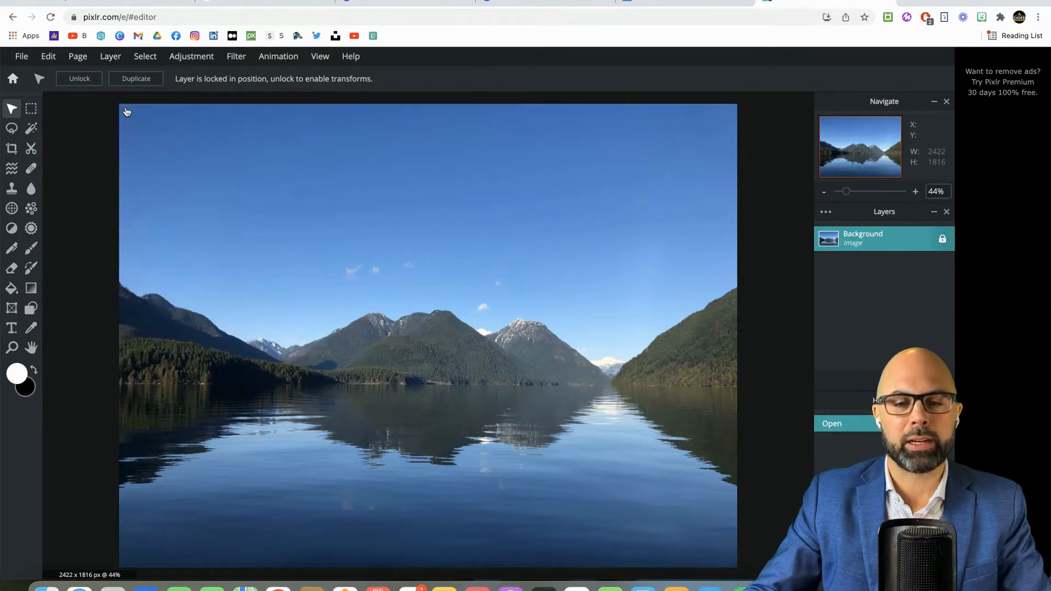
left_click(831, 423)
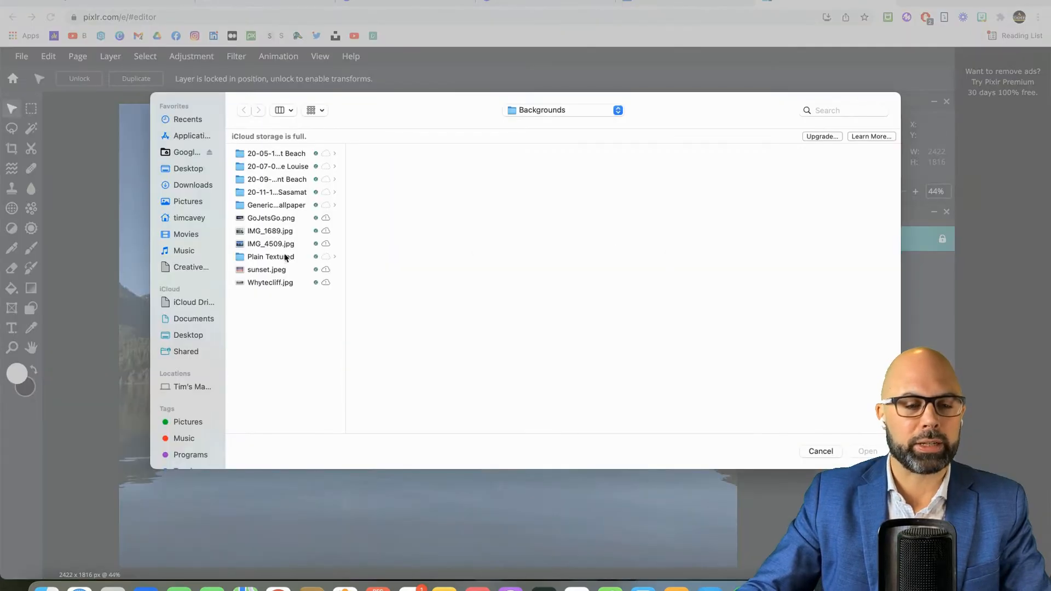
left_click(517, 231)
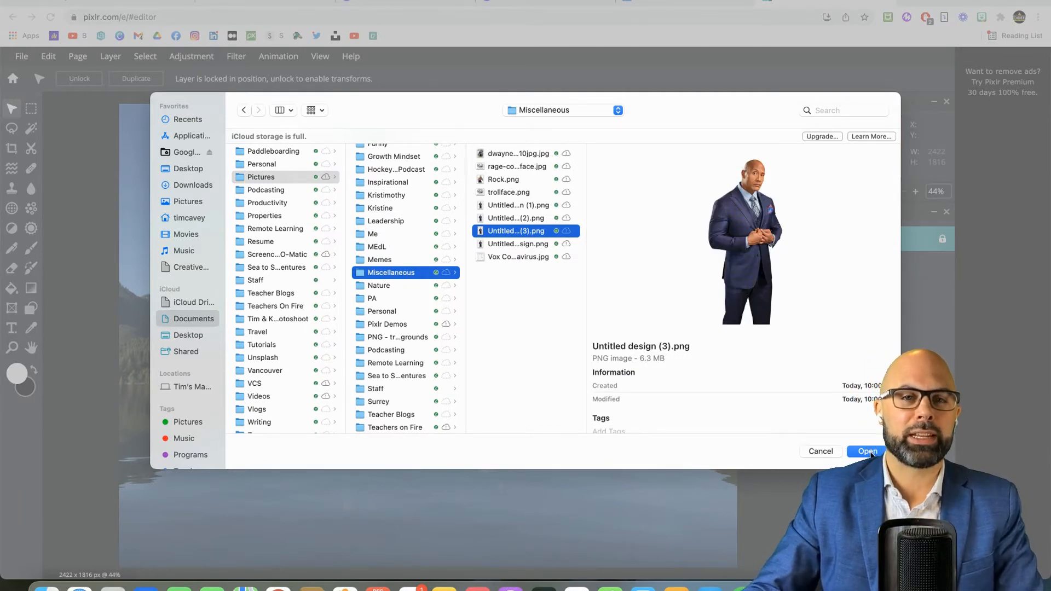
left_click(866, 451)
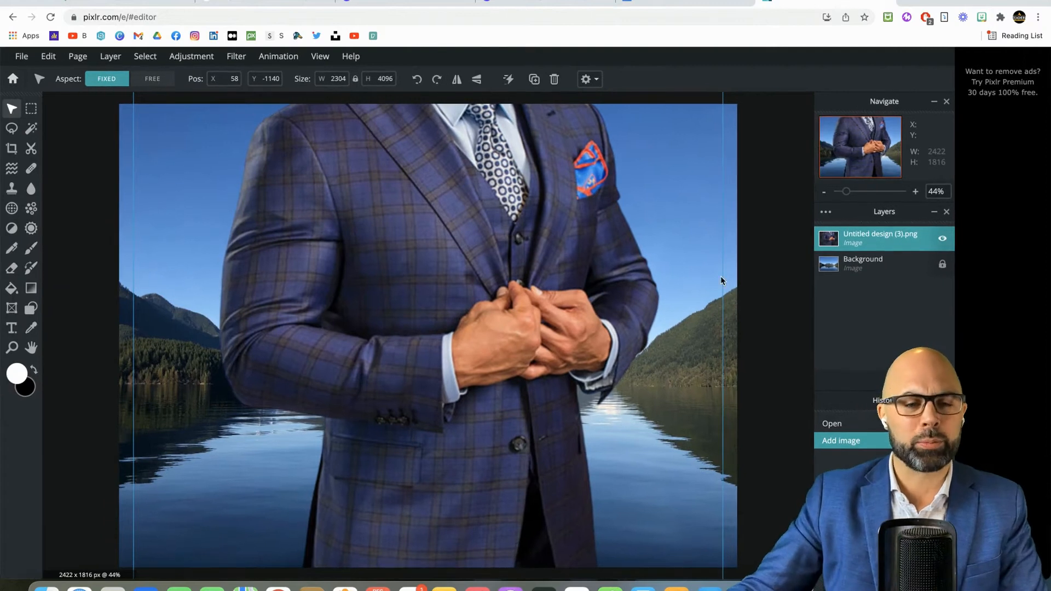
- Scale the suit cutout down to full-figure size on the left of the scene
left_click_drag(422, 282, 498, 469)
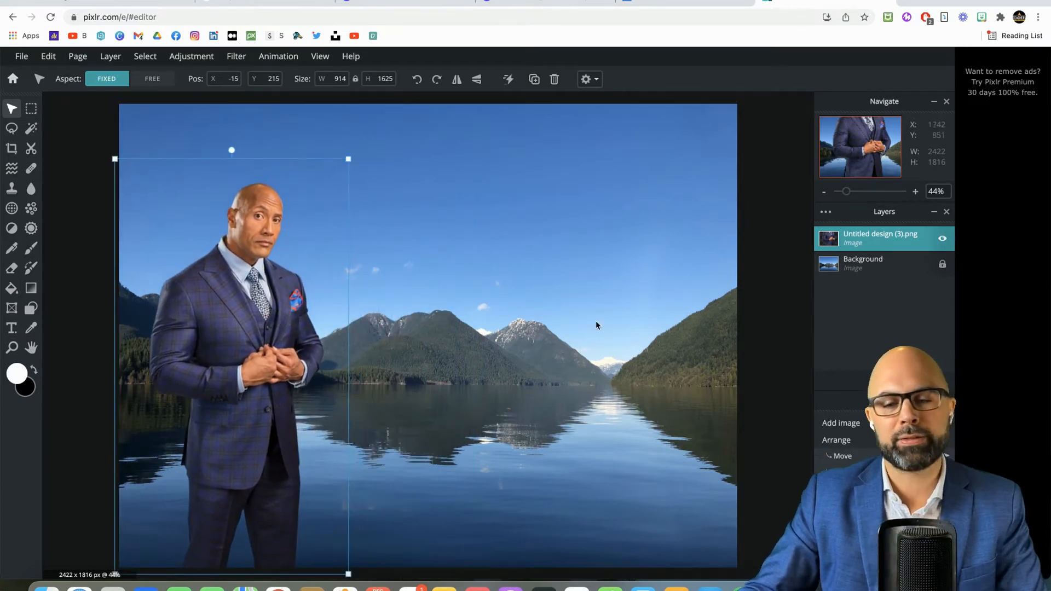
mouse_move(774, 315)
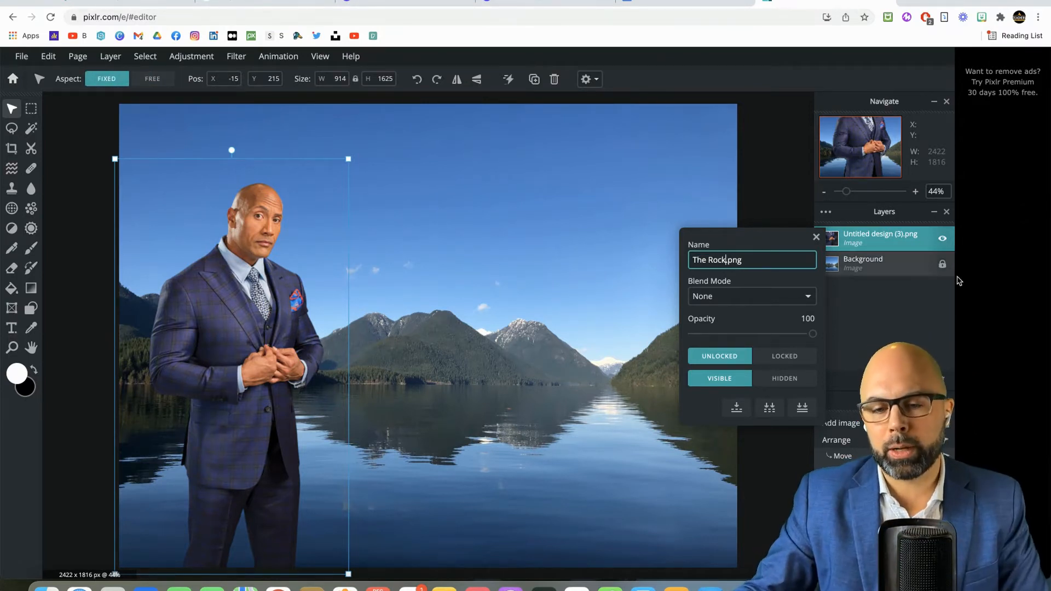
left_click(785, 356)
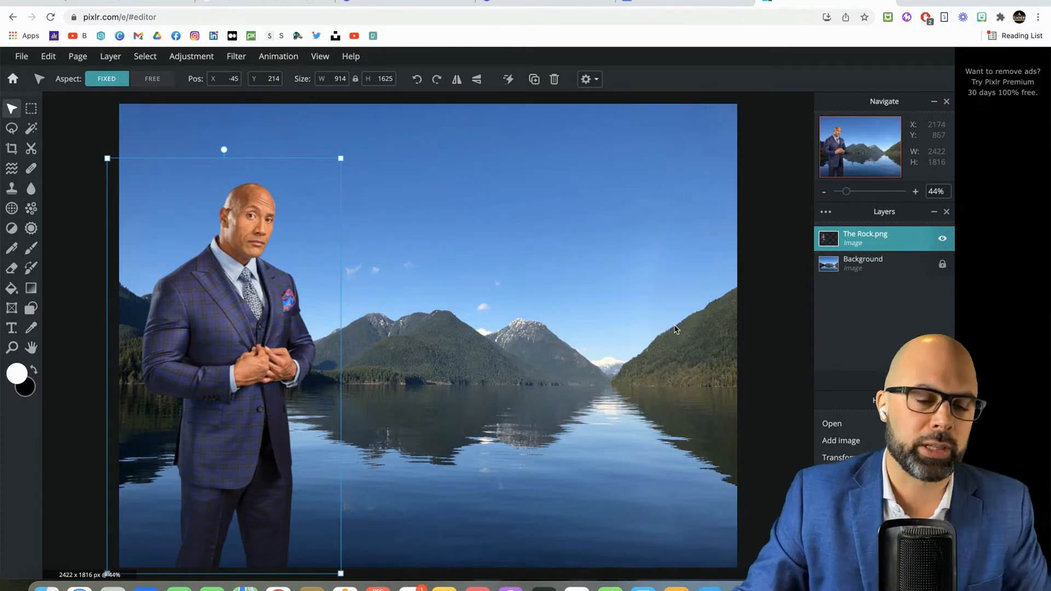
left_click(871, 263)
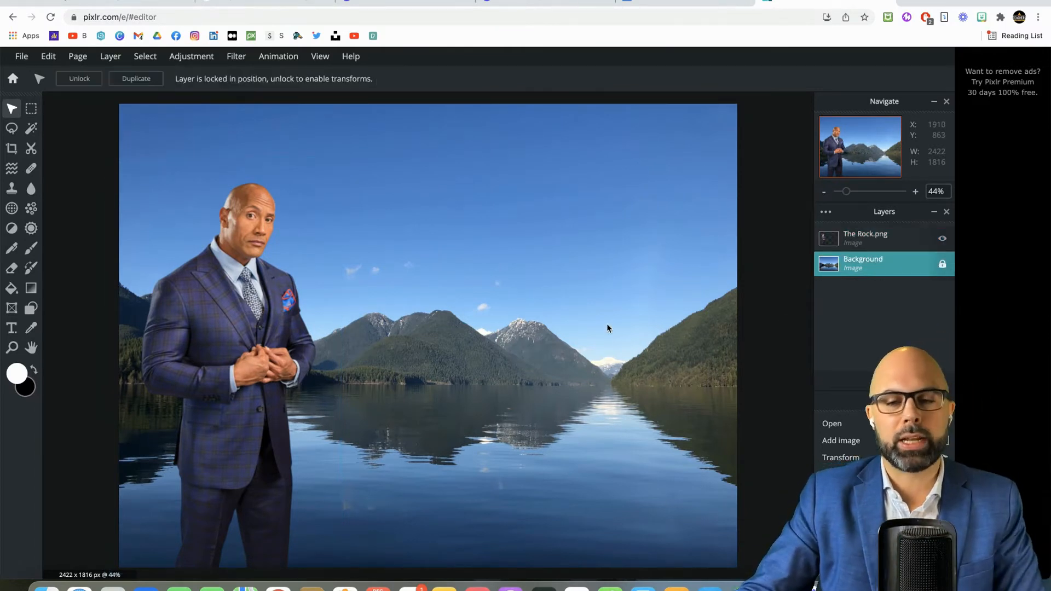
left_click(884, 238)
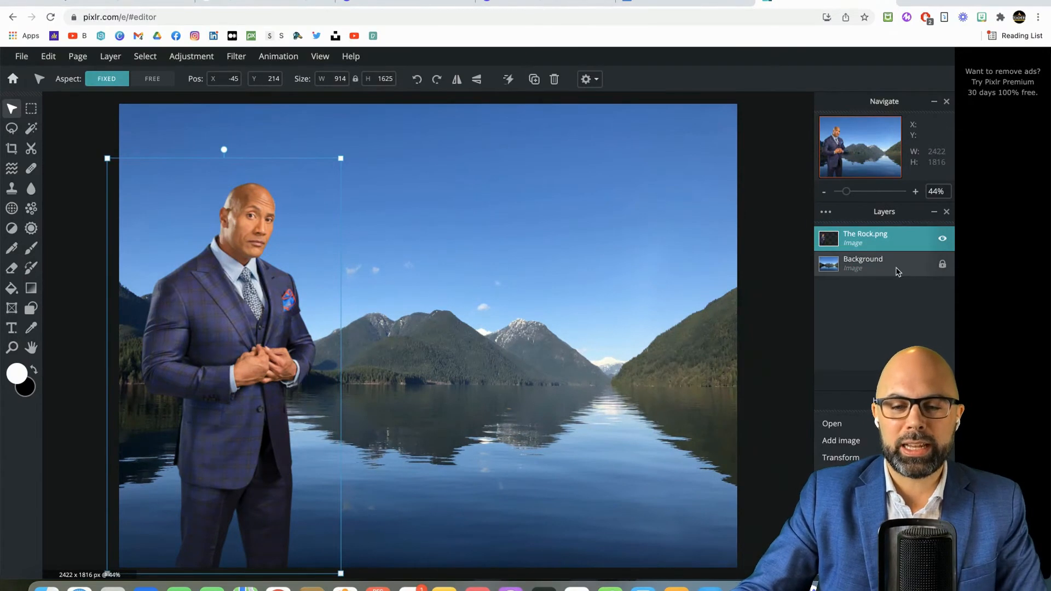
left_click(871, 263)
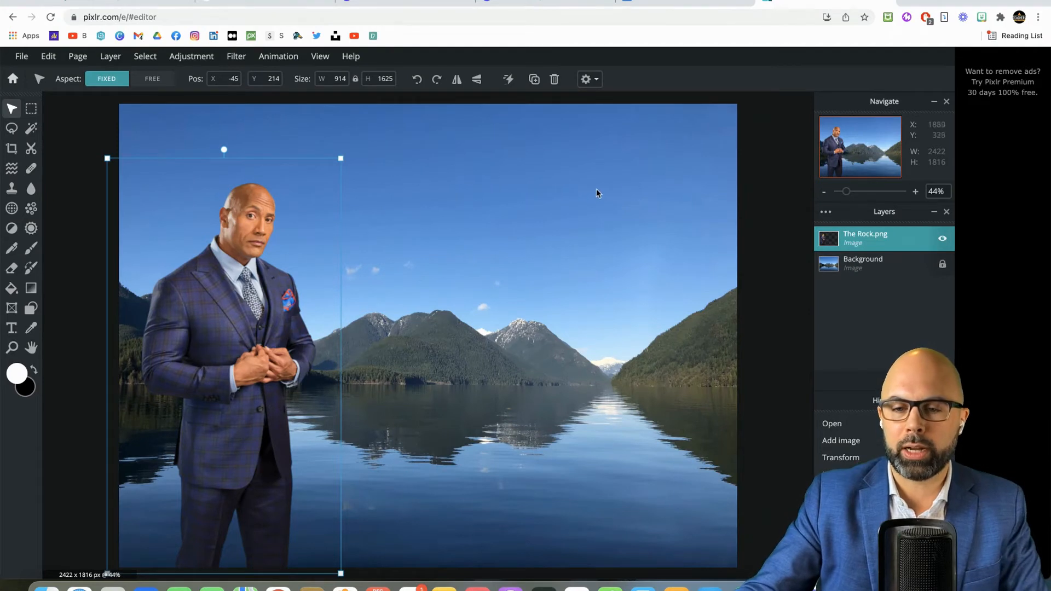
- Hide The Rock.png layer and duplicate the lake photo Background layer
left_click(943, 239)
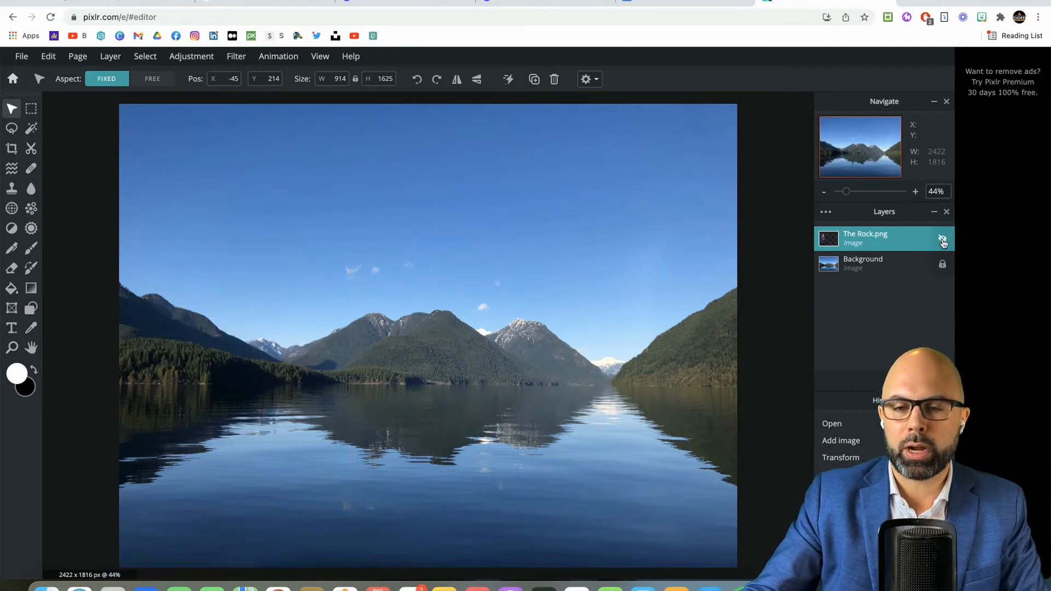
left_click(943, 239)
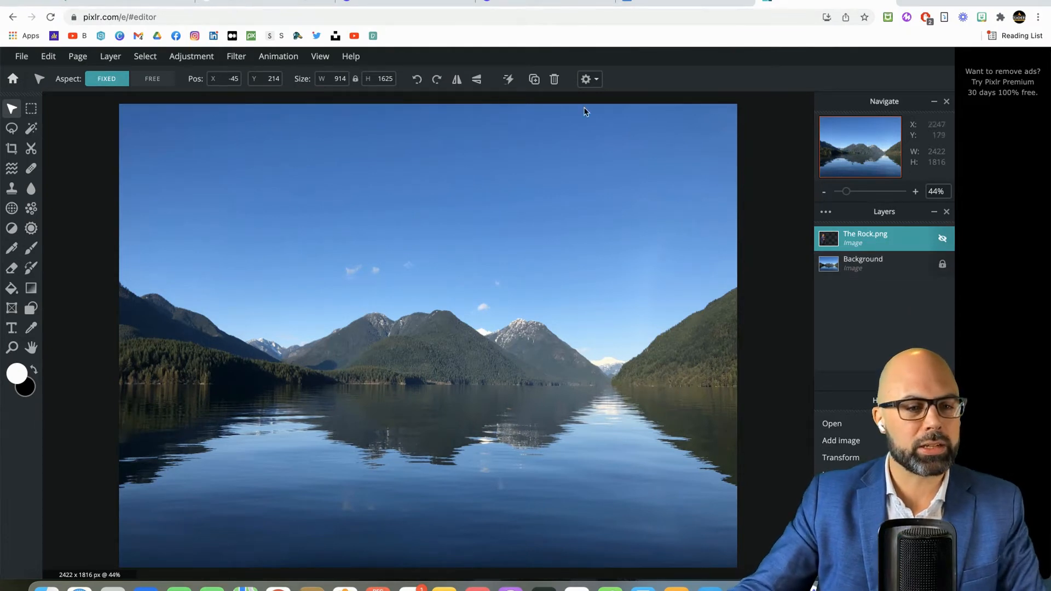
left_click(110, 56)
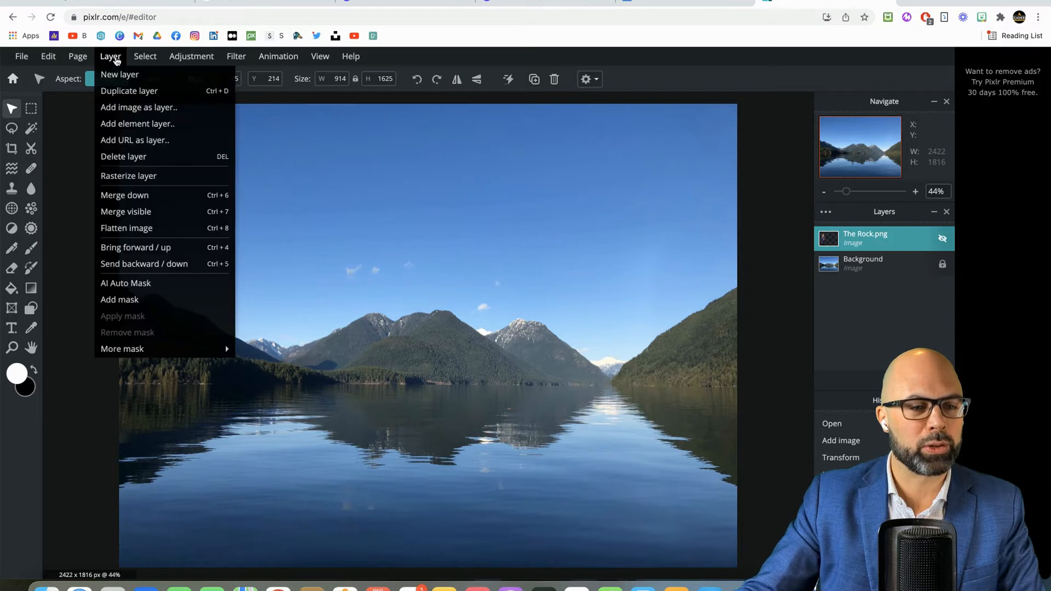
mouse_move(128, 91)
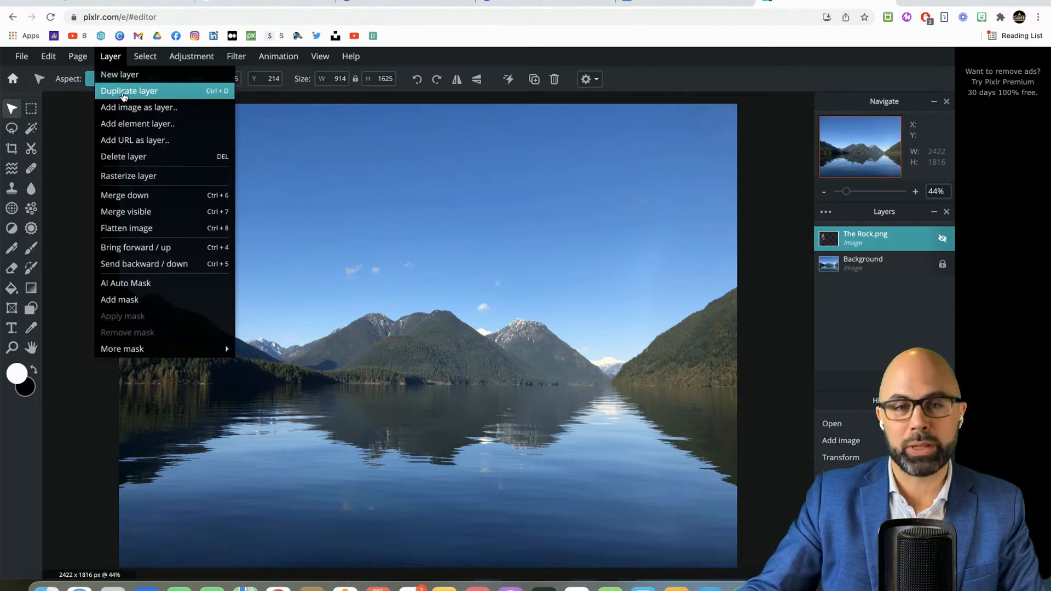
left_click(129, 90)
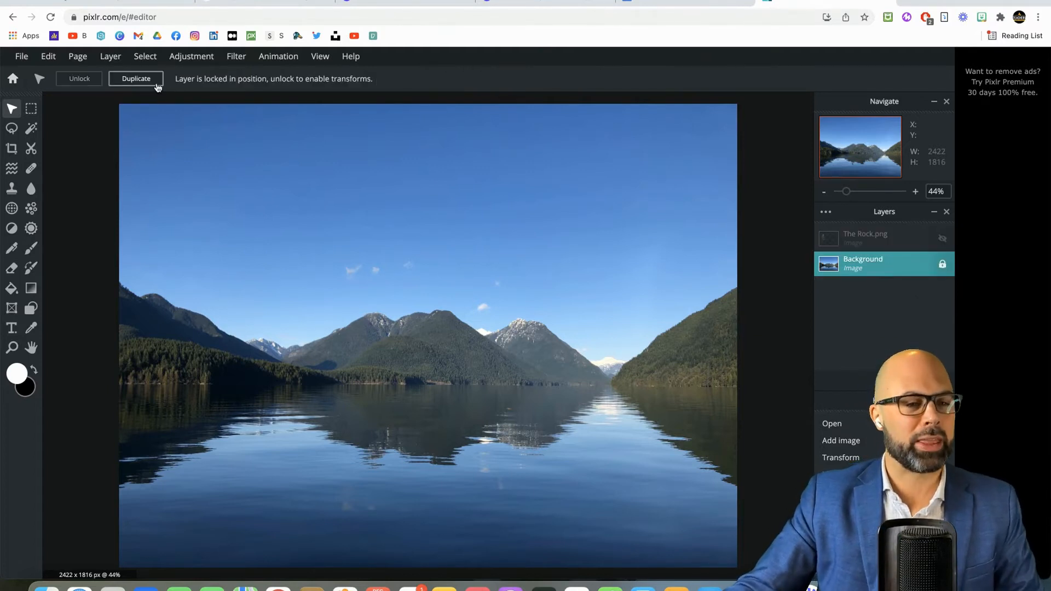
left_click(111, 56)
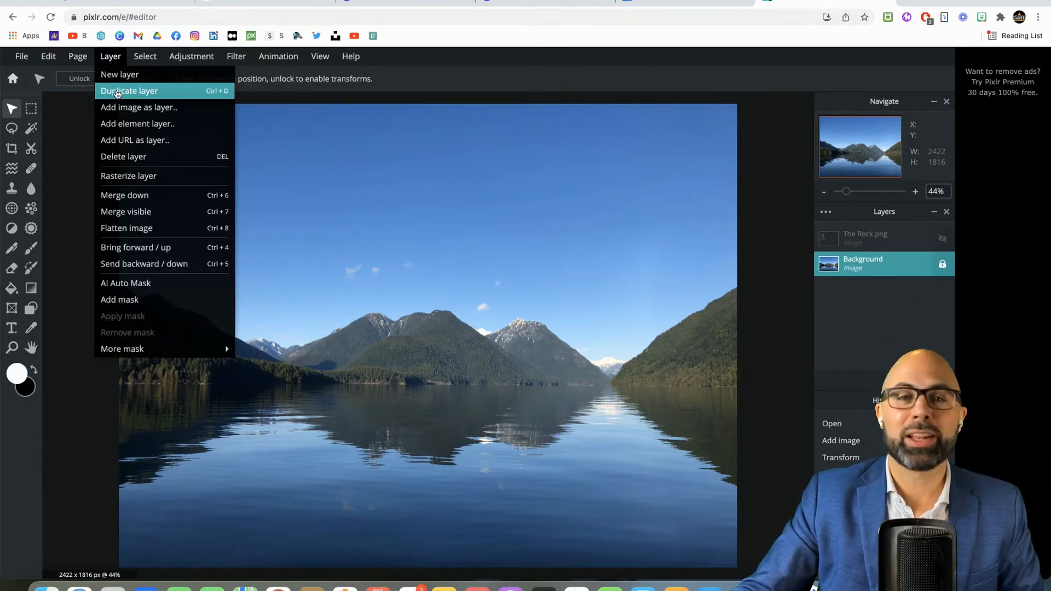
left_click(129, 90)
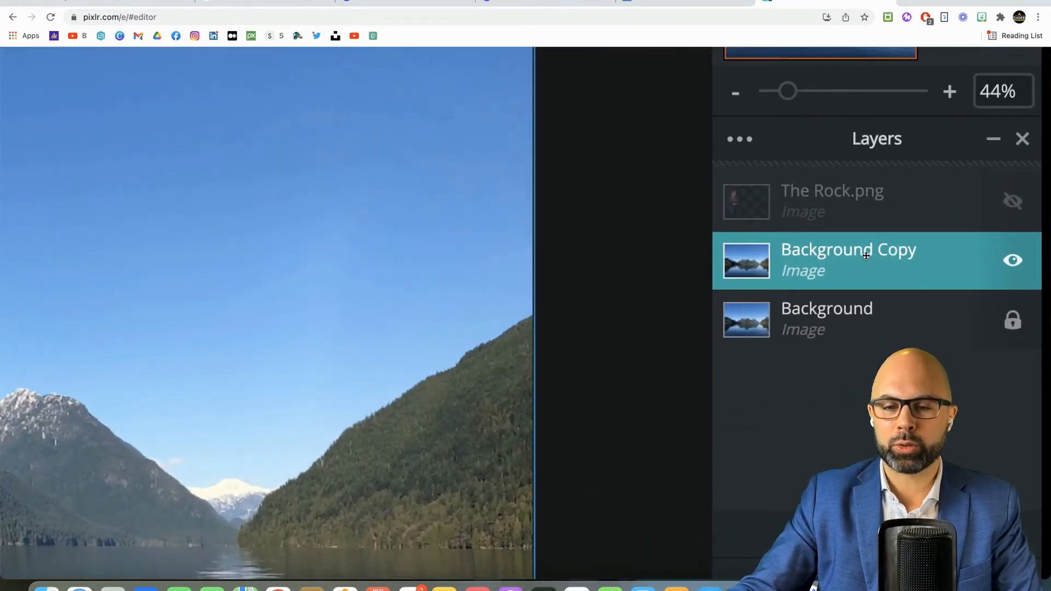
- Rename the Background Copy layer to 'Foreground'
double_click(848, 260)
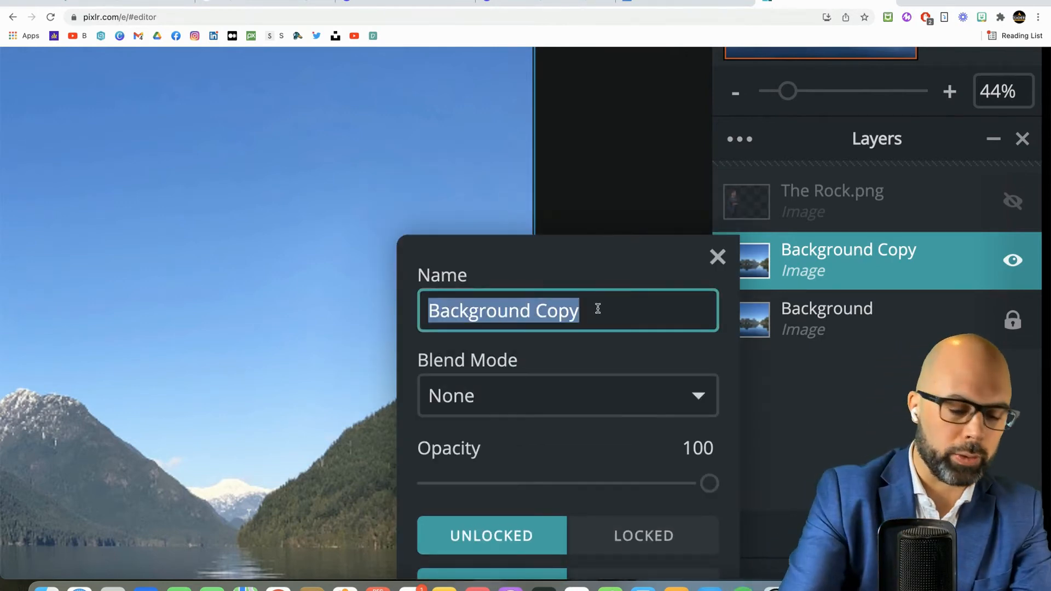
type("Foreground")
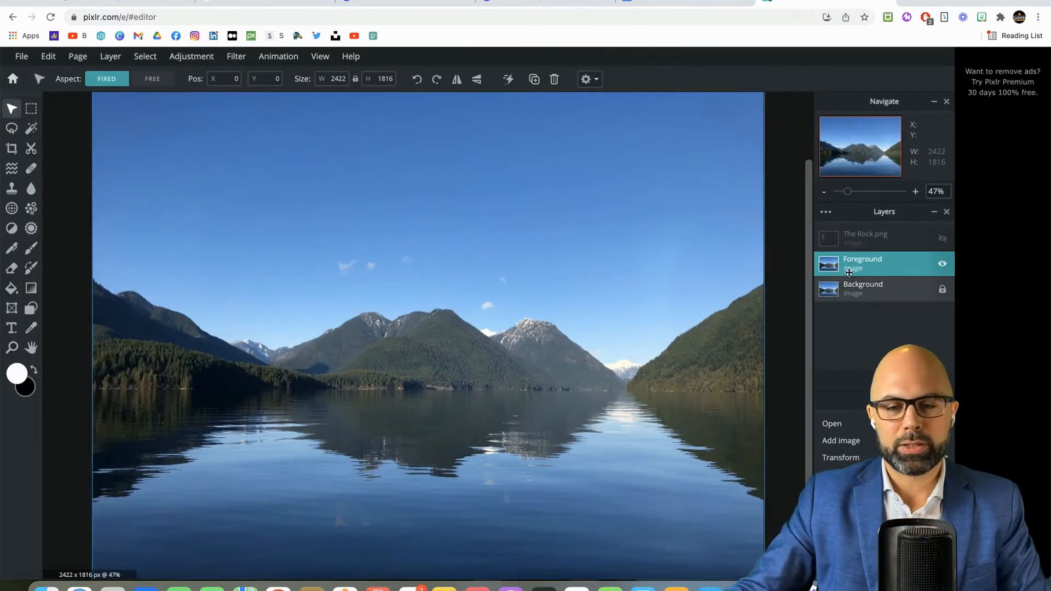
left_click(863, 289)
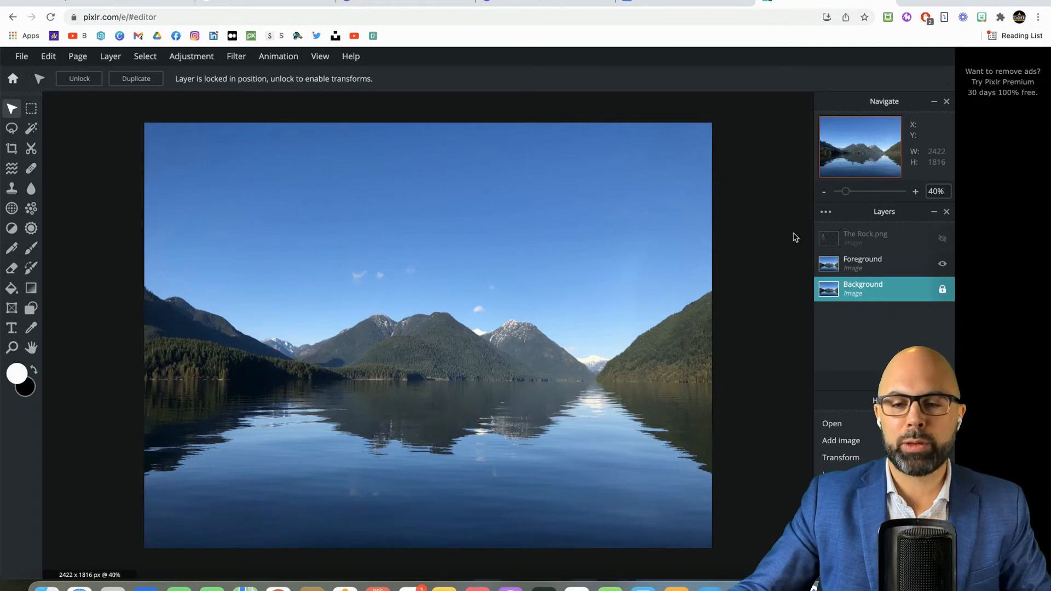
- Select the Foreground layer and unlock the original Background layer
left_click(872, 263)
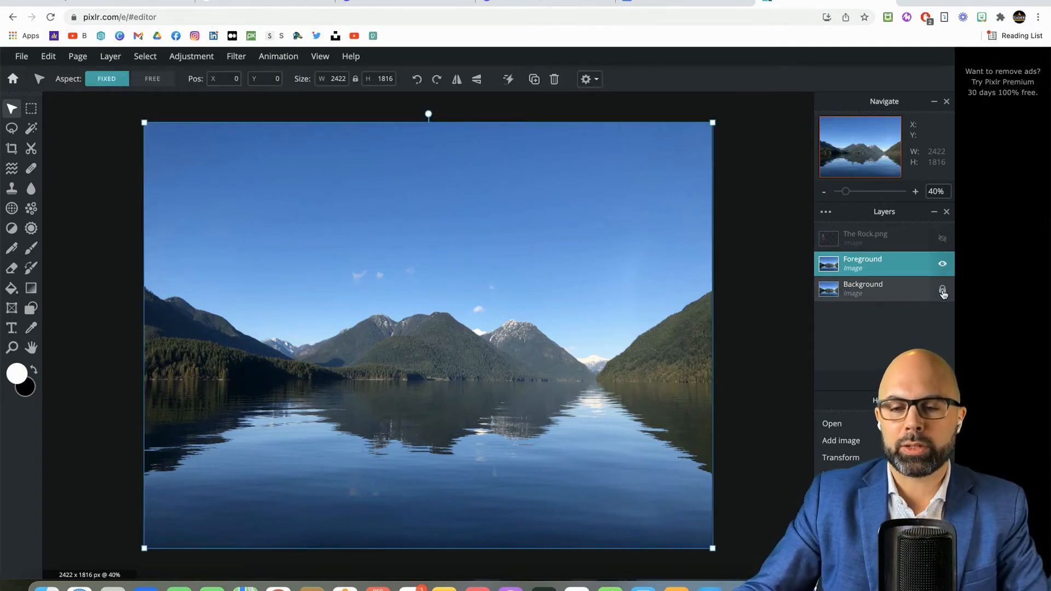
left_click(943, 290)
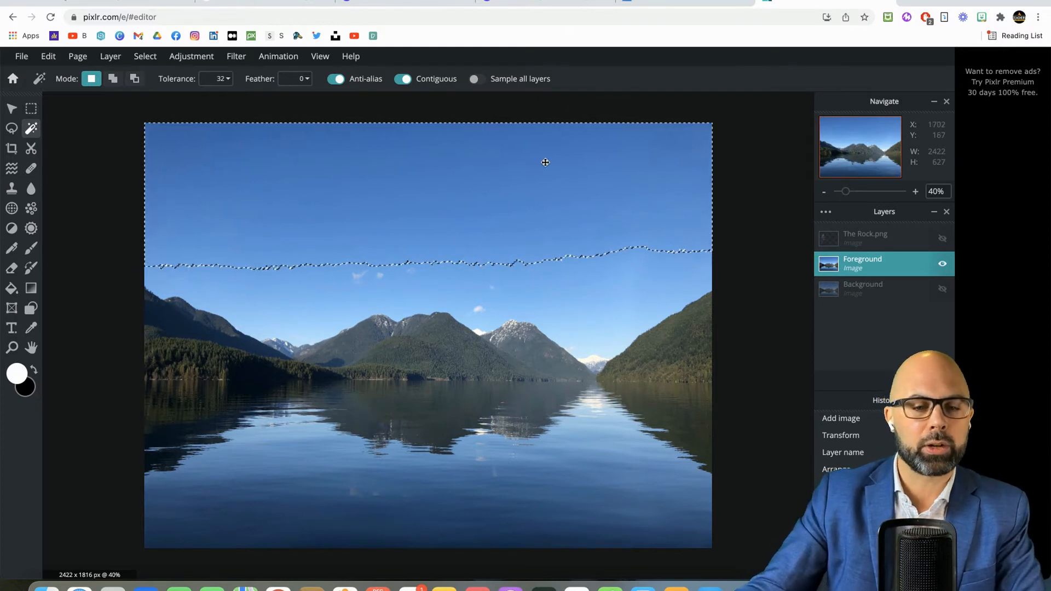
mouse_move(588, 208)
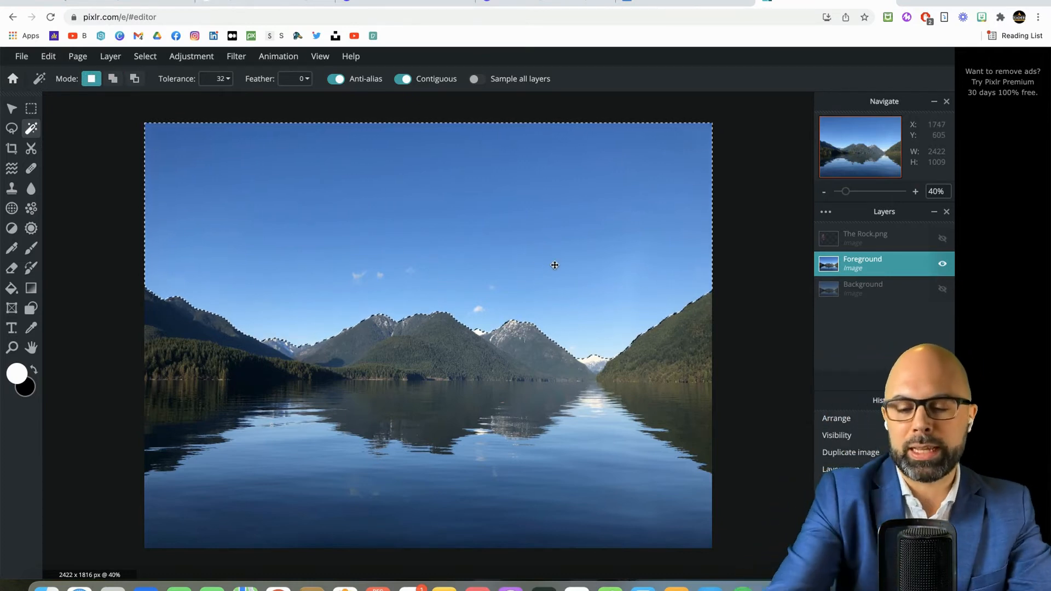
- Delete the selected sky from the Foreground layer, leaving transparency above the mountains
key("Delete")
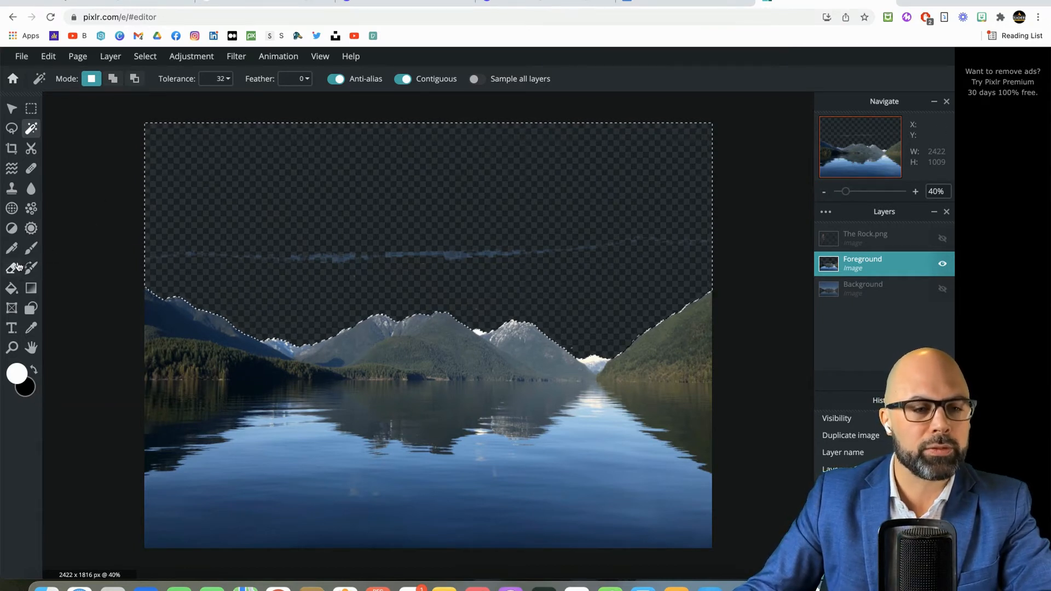
- Deselect the sky, then erase the leftover cloud streak with an enlarged eraser brush
left_click(145, 56)
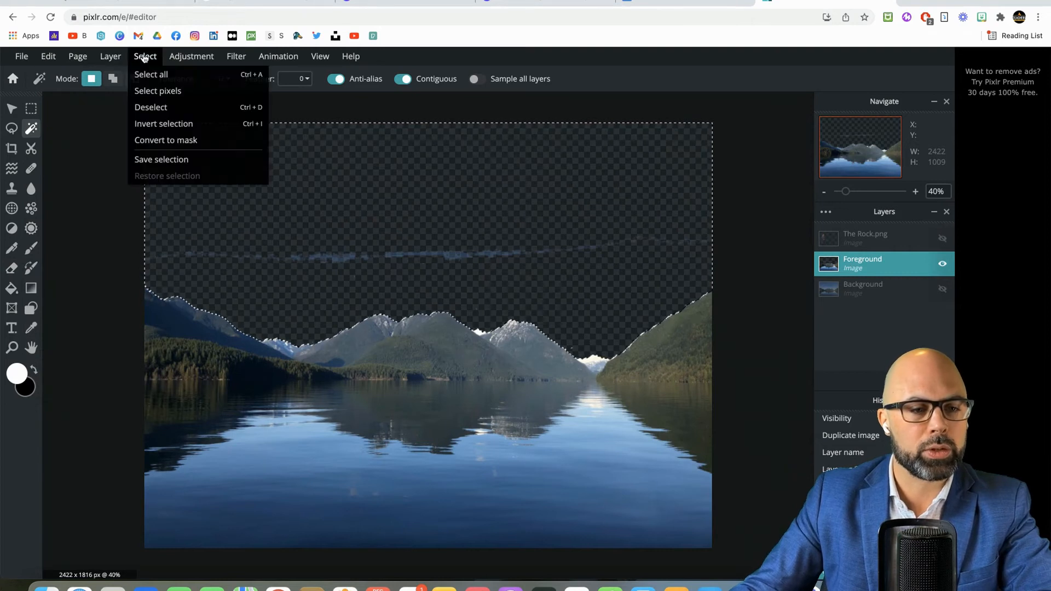
left_click(151, 107)
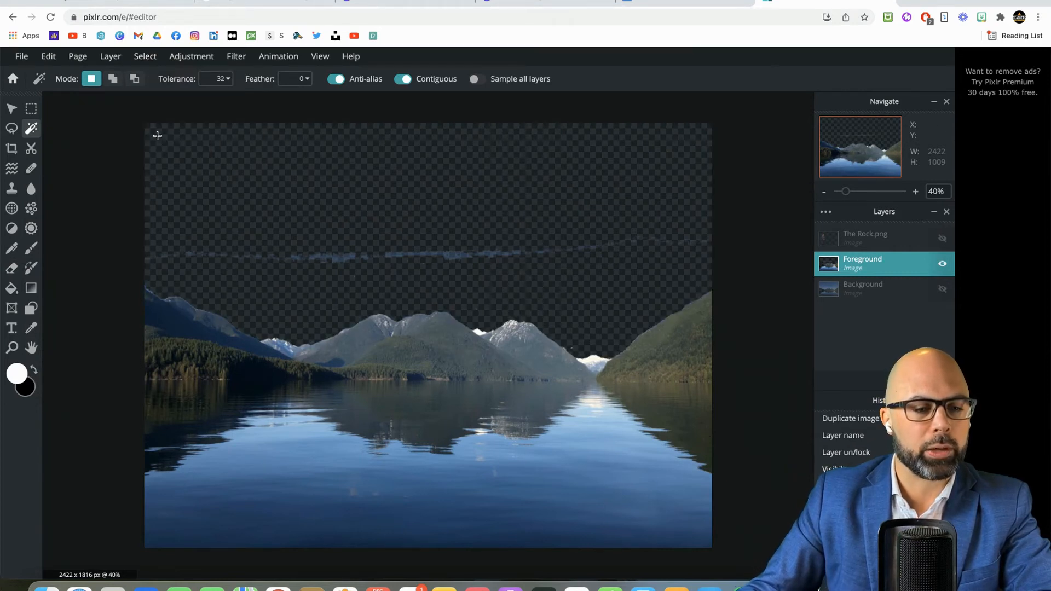
left_click(11, 269)
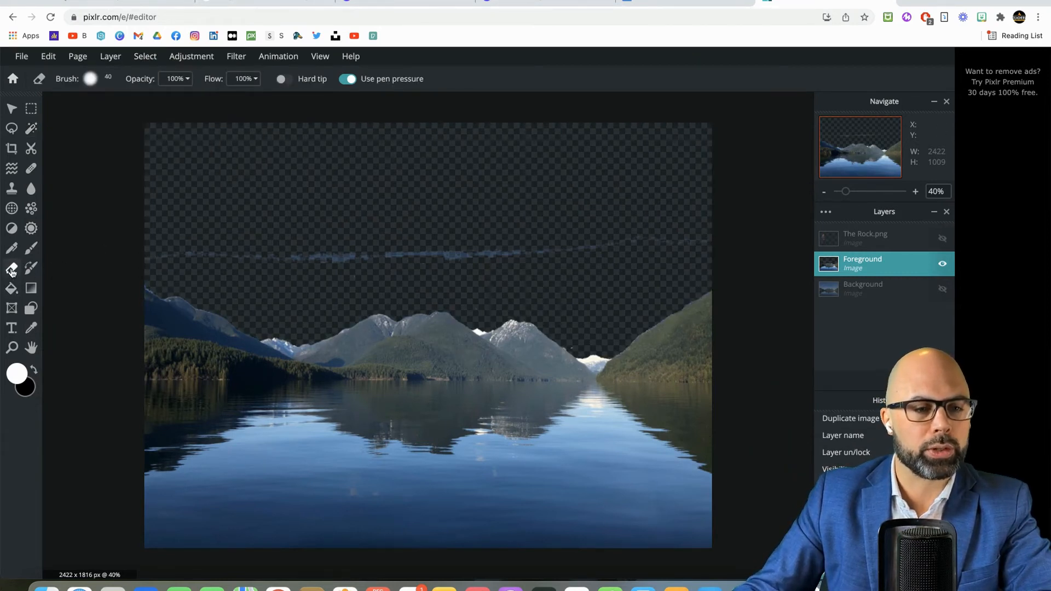
left_click(90, 79)
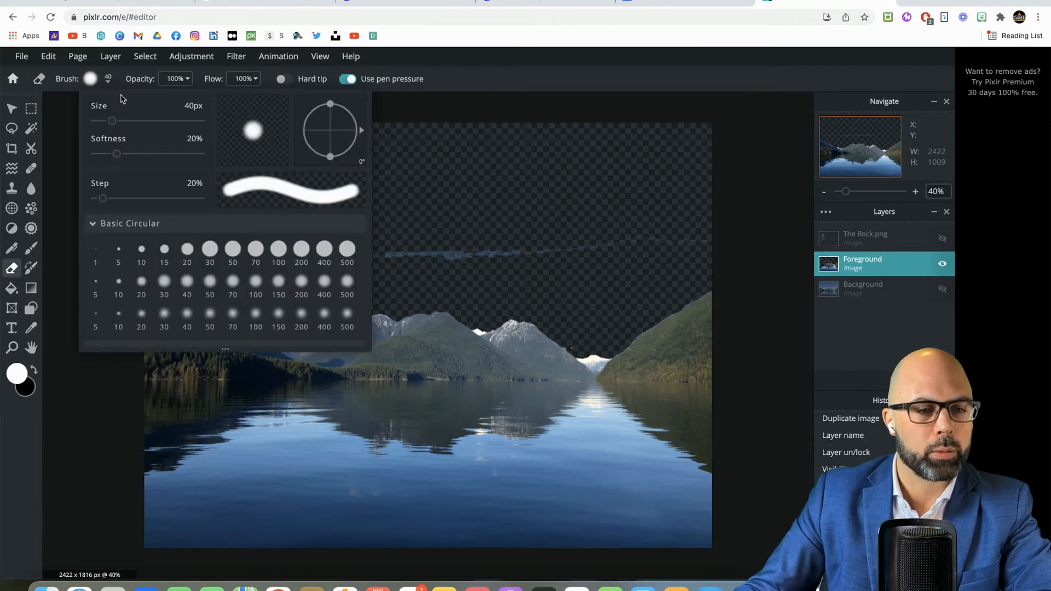
left_click_drag(112, 121, 114, 121)
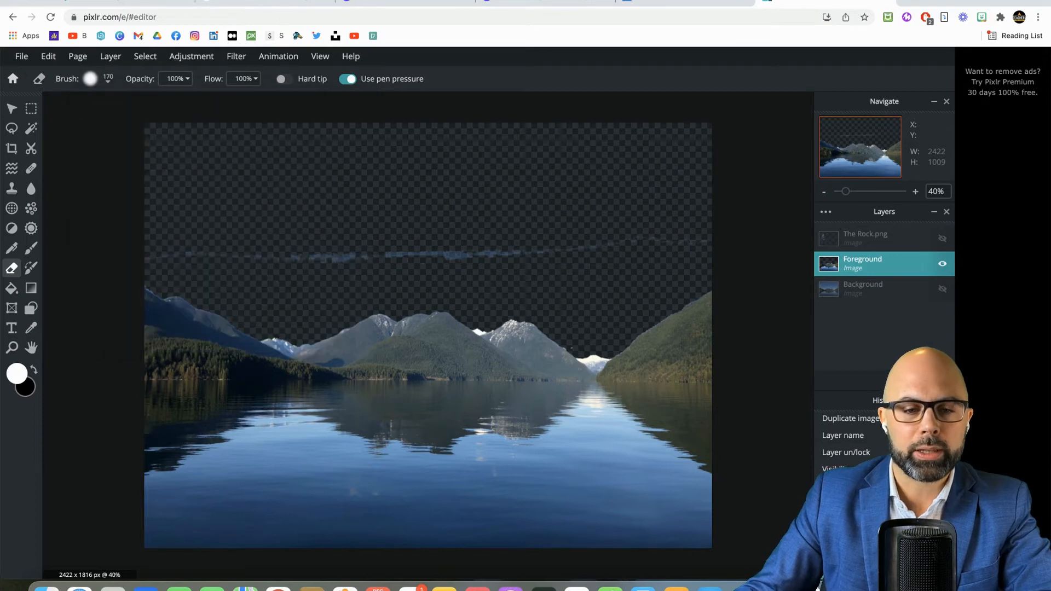
mouse_move(301, 254)
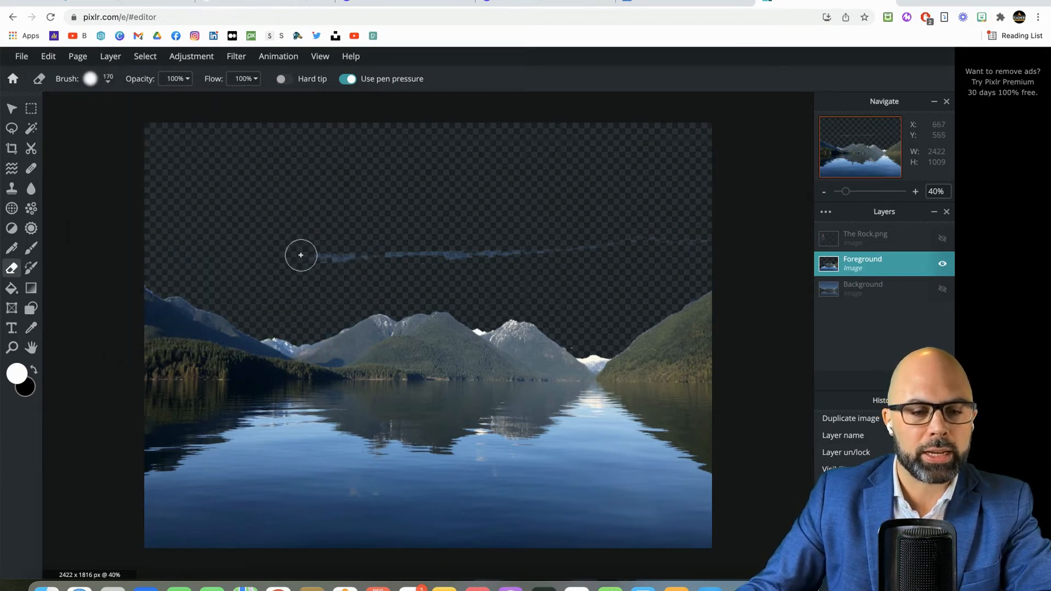
left_click_drag(301, 256, 514, 254)
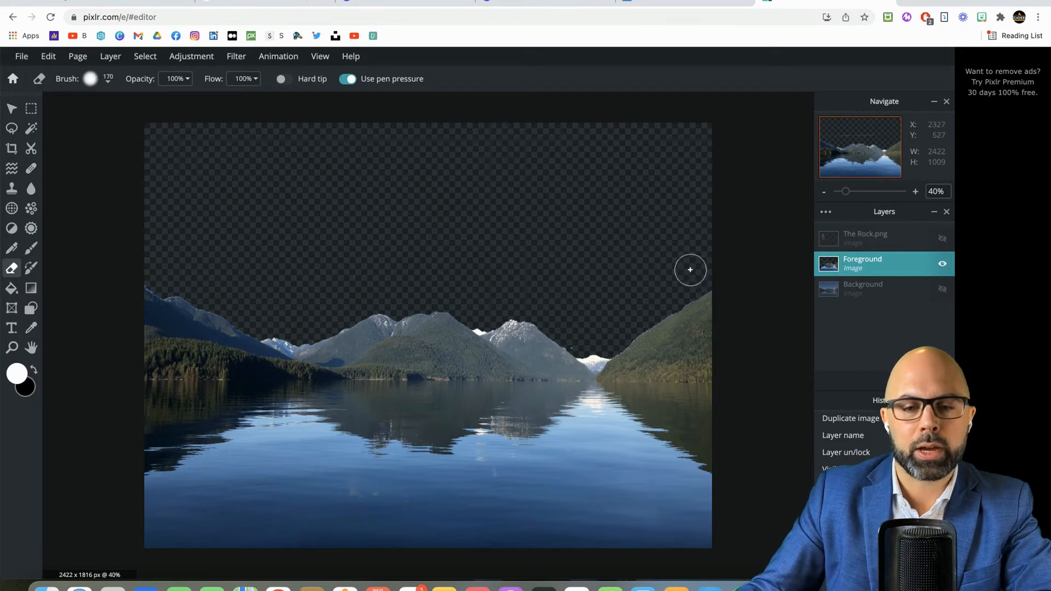
mouse_move(535, 188)
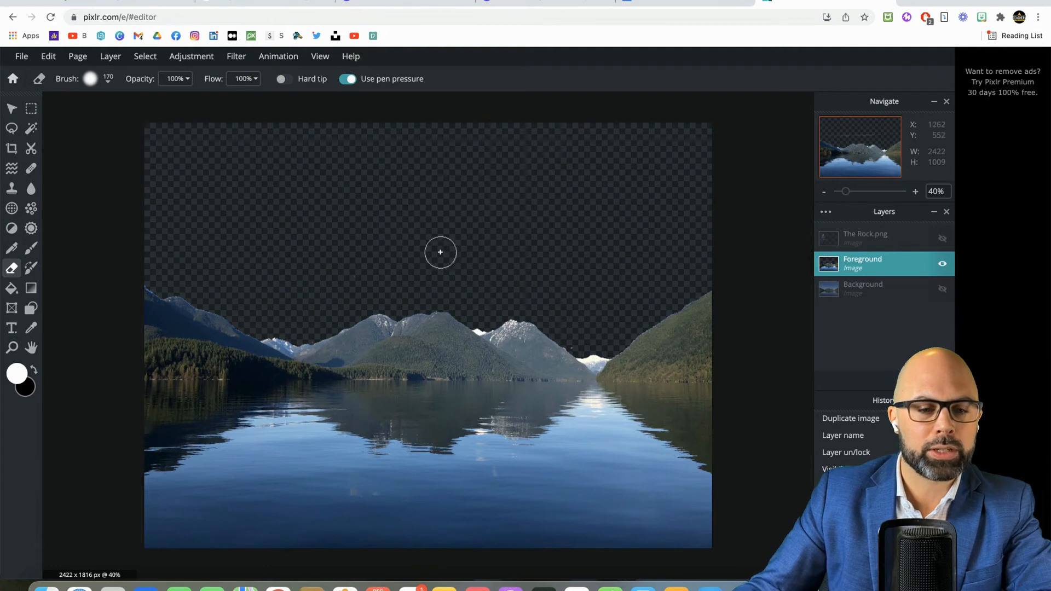
mouse_move(281, 238)
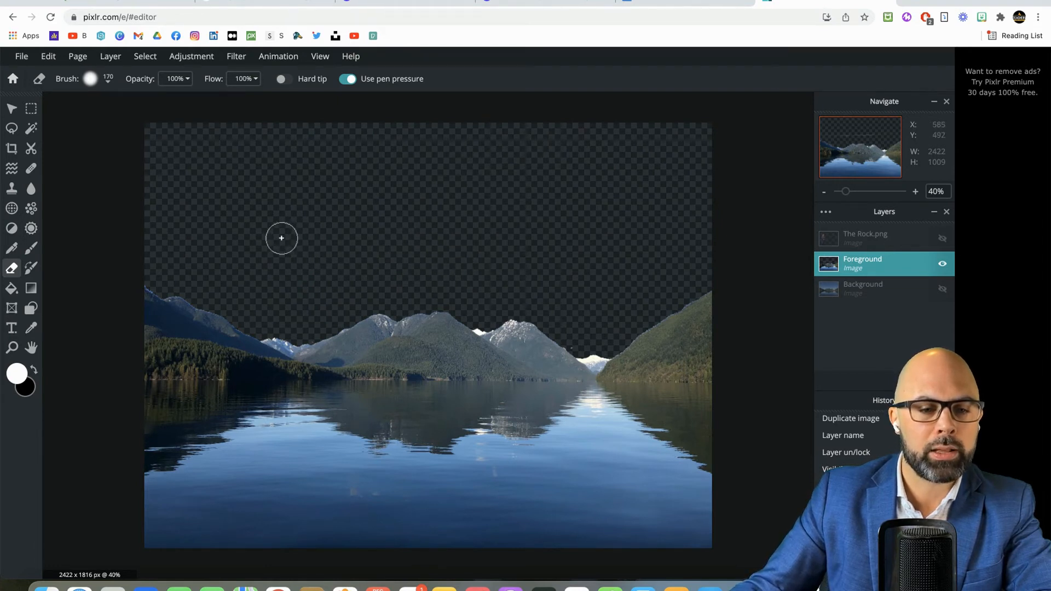
mouse_move(389, 187)
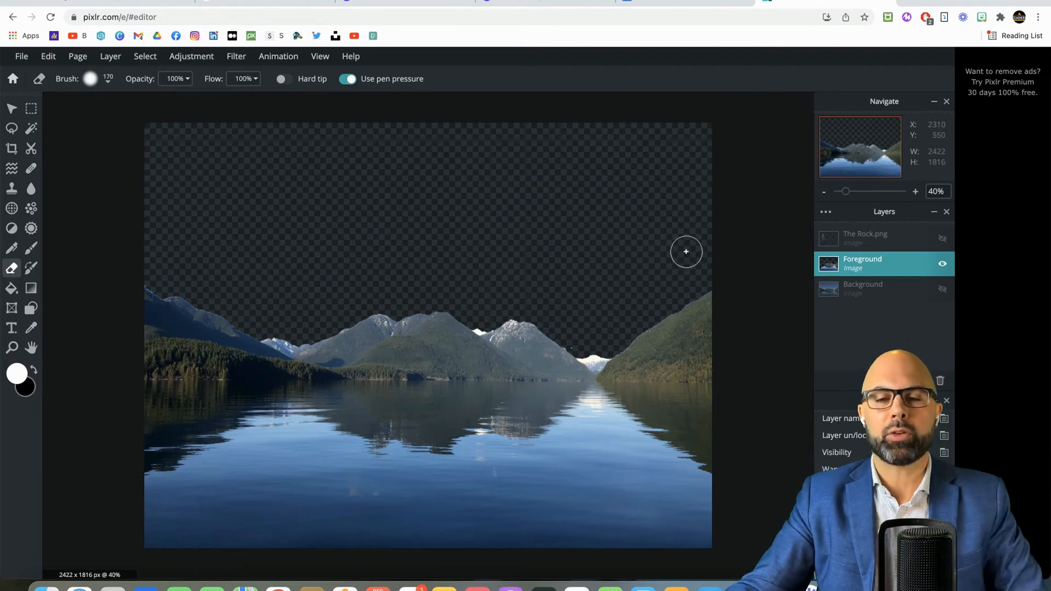
mouse_move(750, 240)
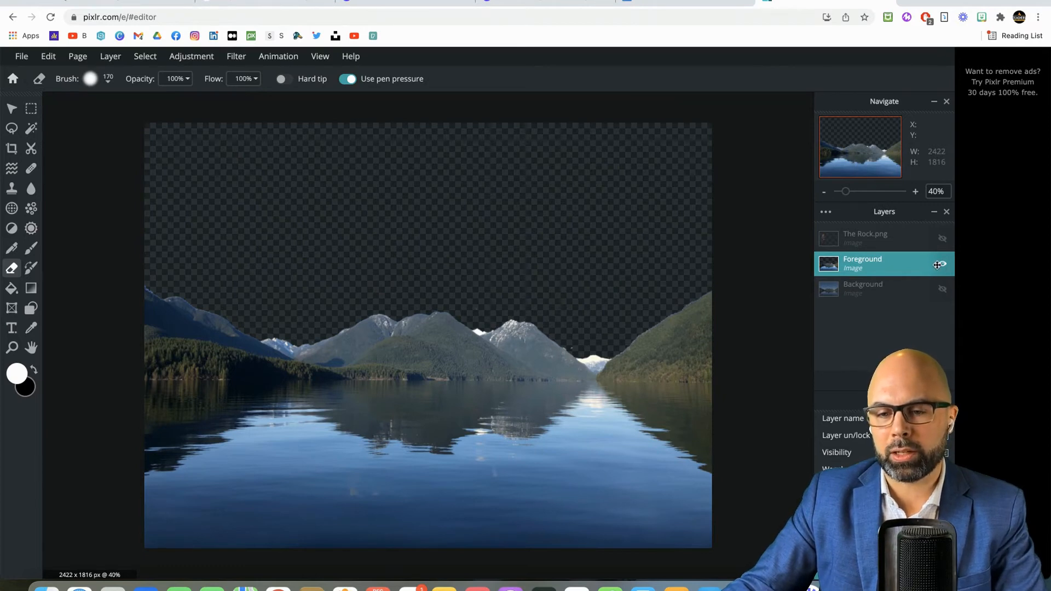
- Lock the Foreground and Background layers and make The Rock.png layer visible
left_click(938, 263)
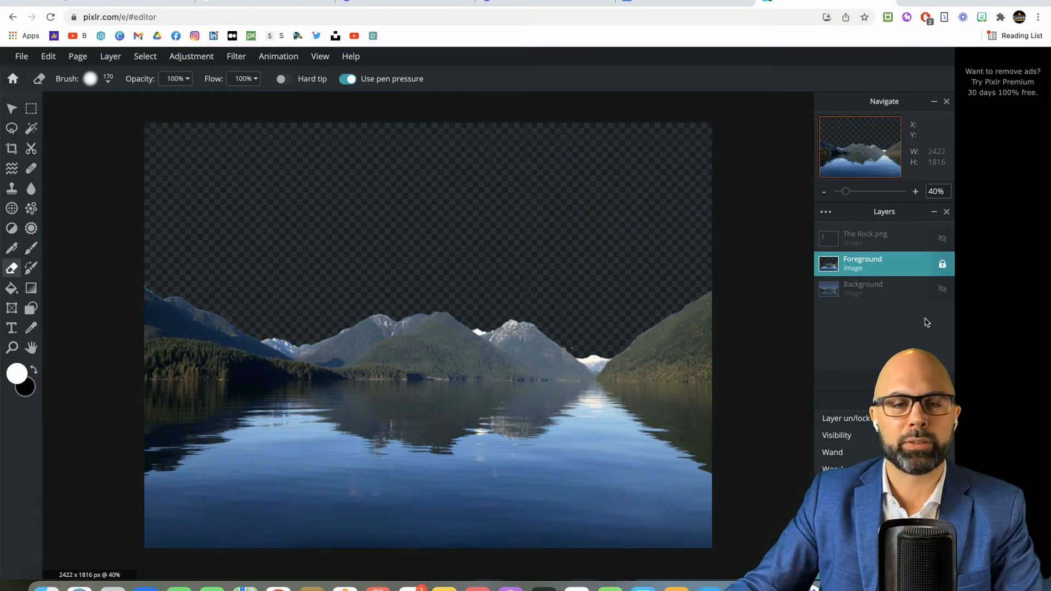
left_click(872, 288)
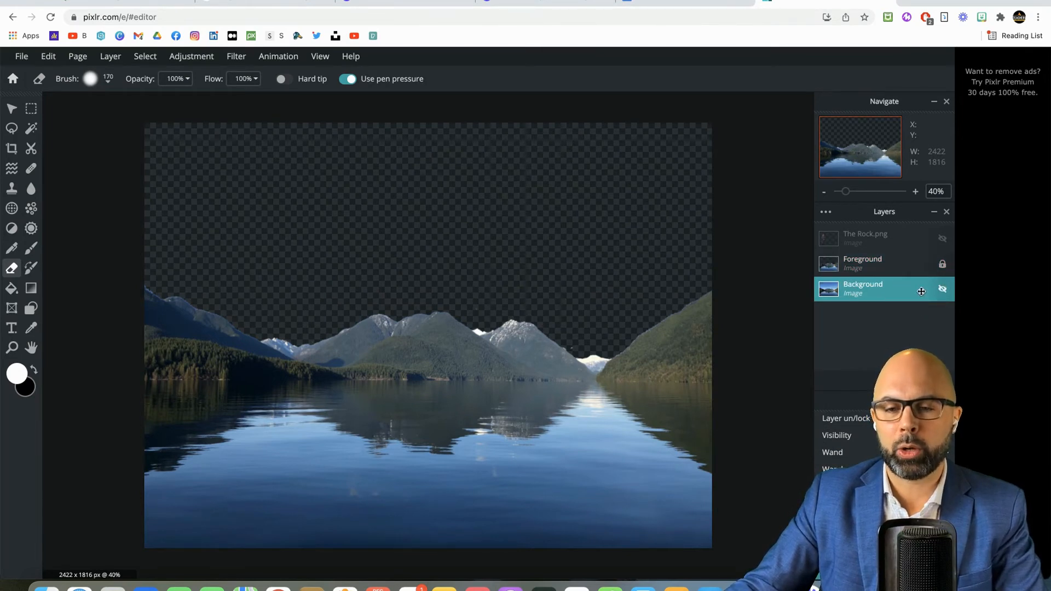
left_click(943, 289)
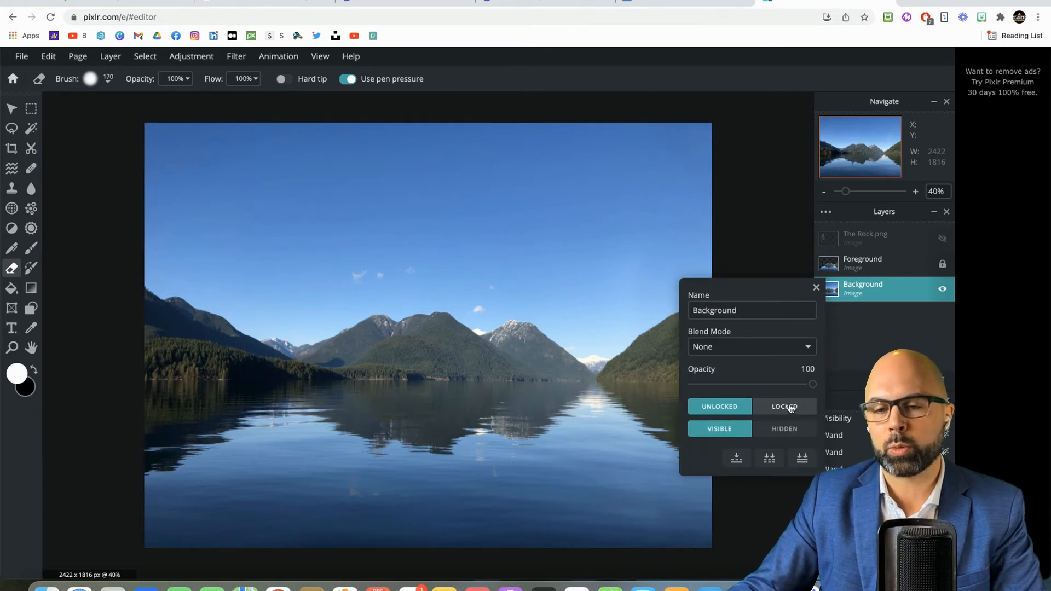
left_click(785, 406)
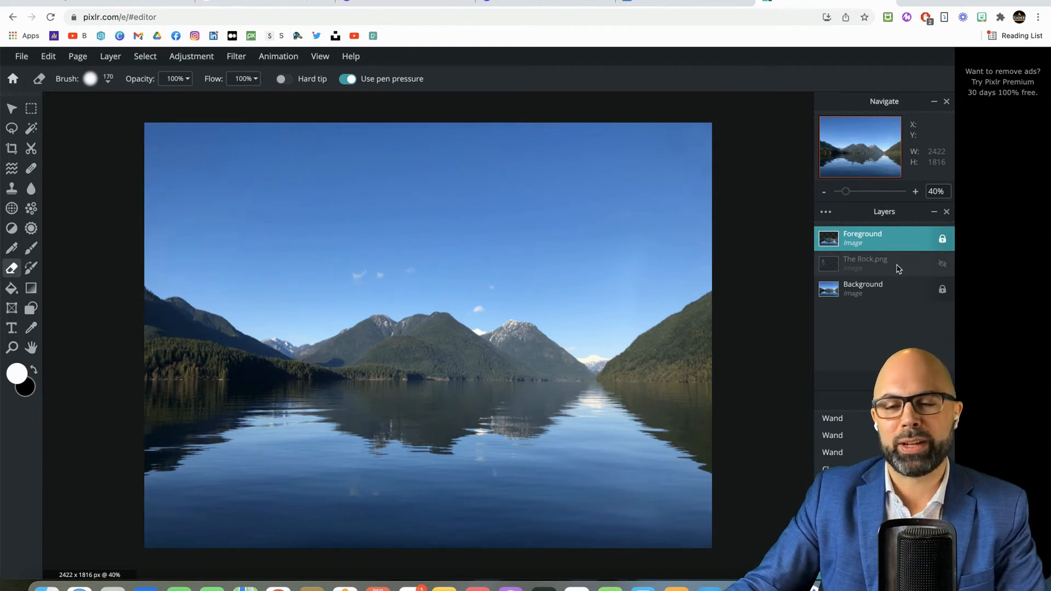
left_click(872, 264)
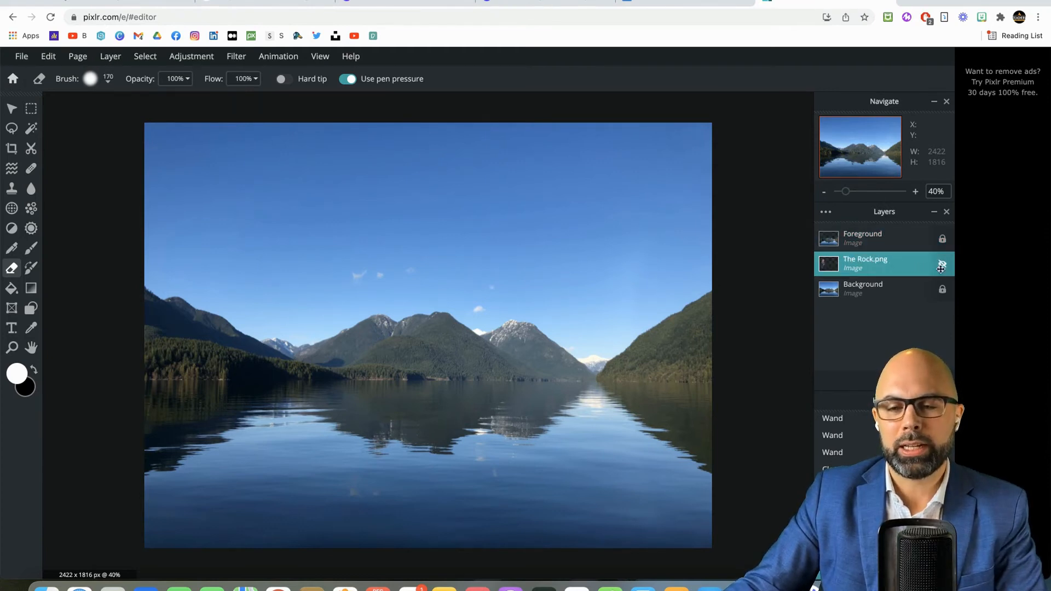
left_click(943, 264)
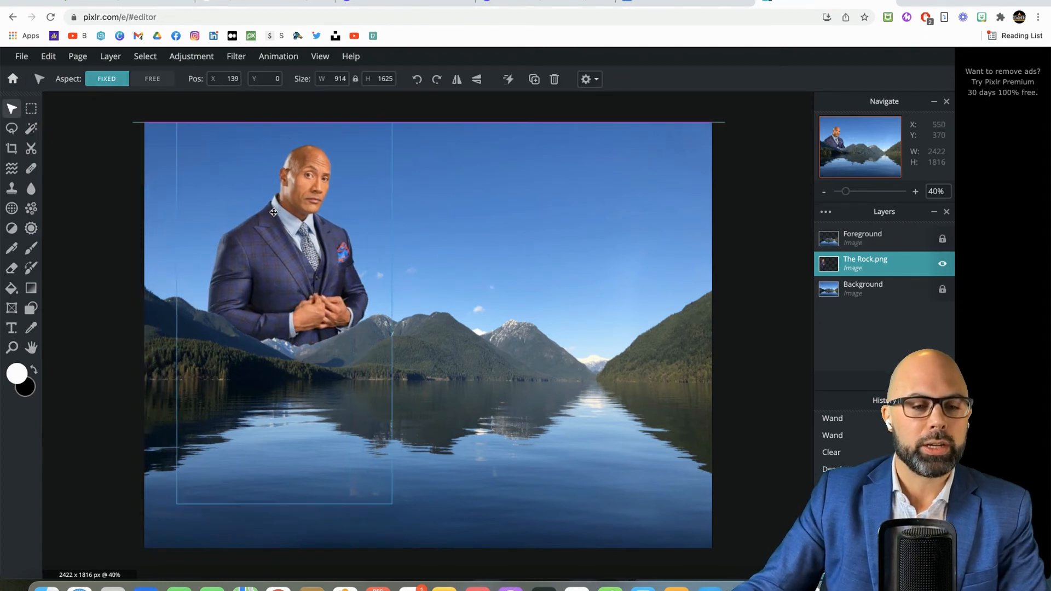
- Drag The Rock cutout over to the right side and scale it up slightly
left_click_drag(274, 212, 310, 240)
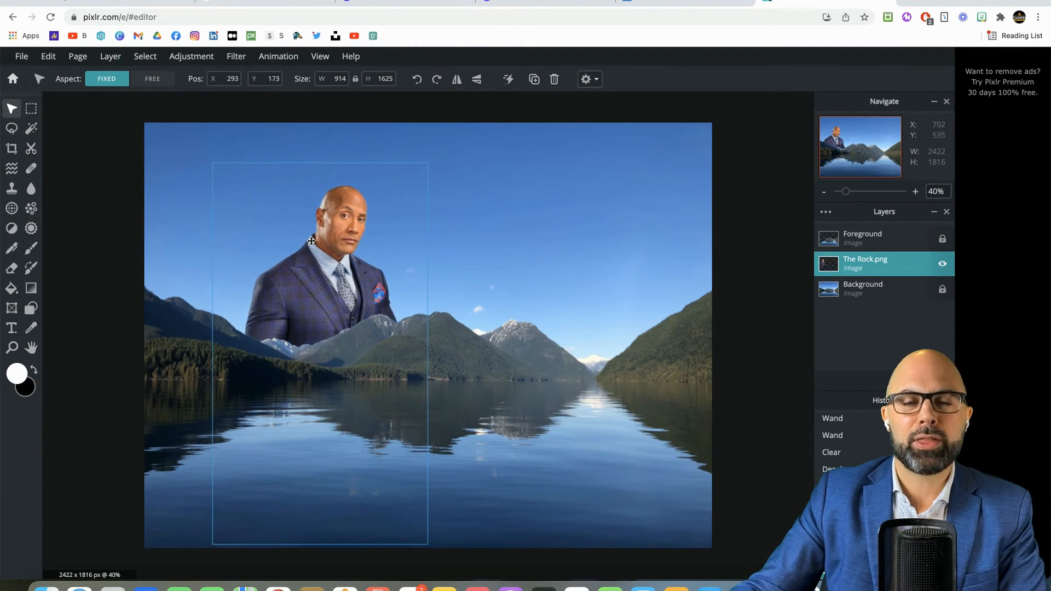
left_click_drag(310, 240, 556, 220)
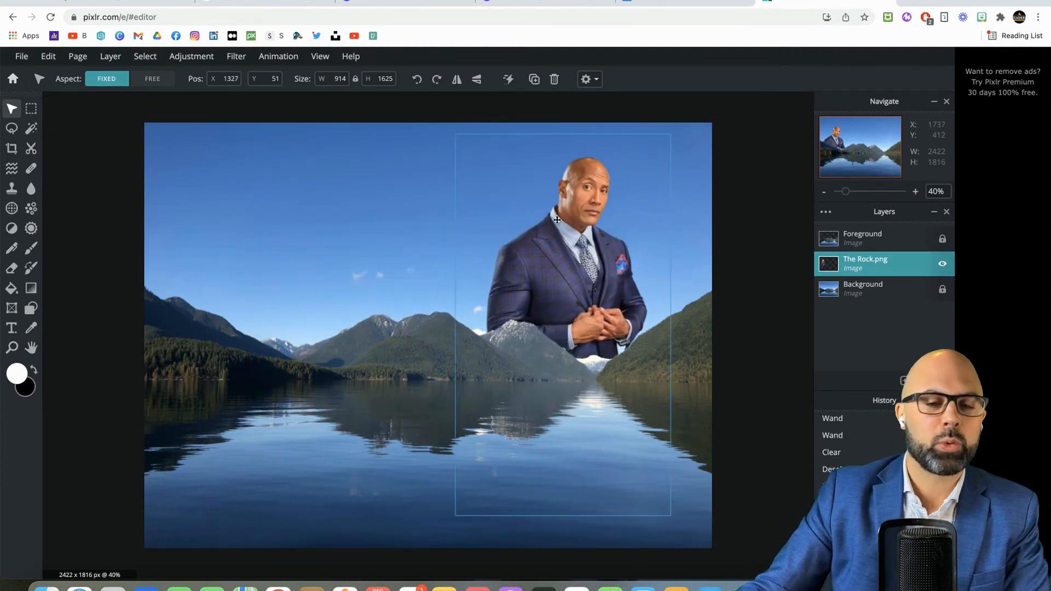
left_click_drag(556, 220, 586, 240)
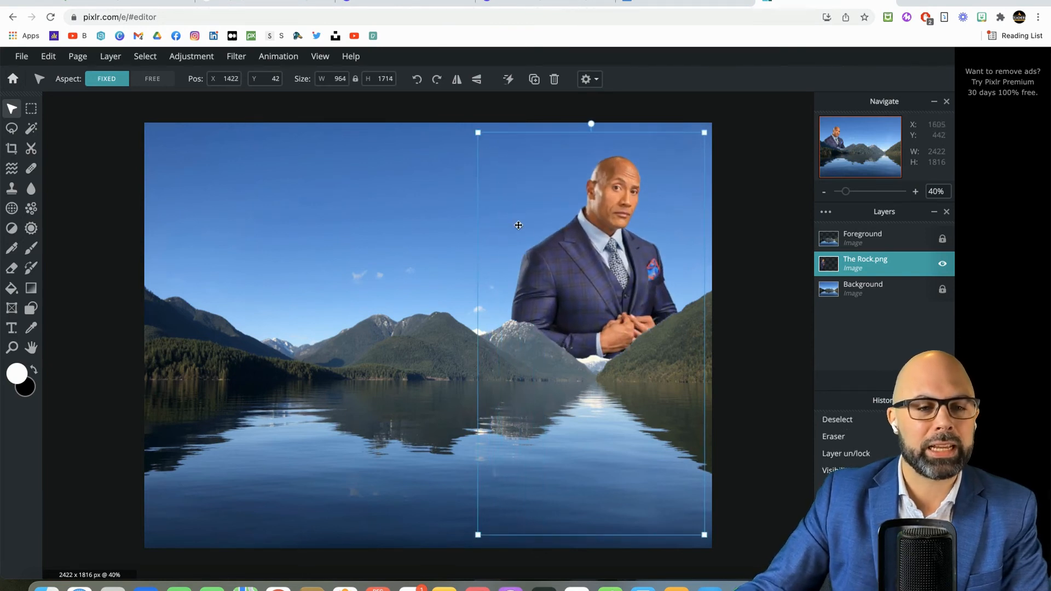
- Preview Brightness & contrast changes on The Rock, then cancel to keep brightness unchanged
left_click(191, 56)
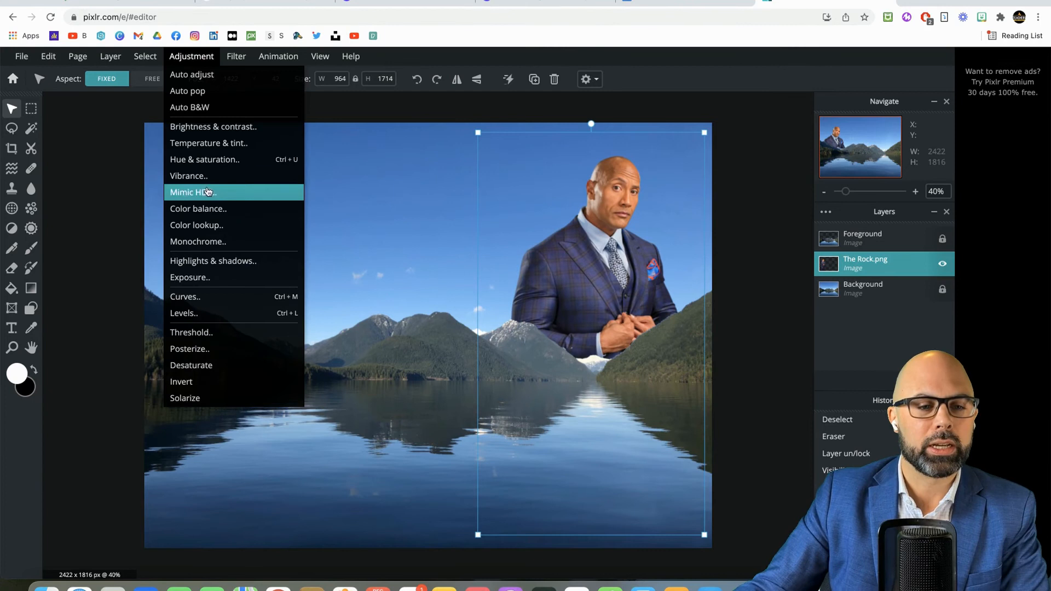
mouse_move(213, 127)
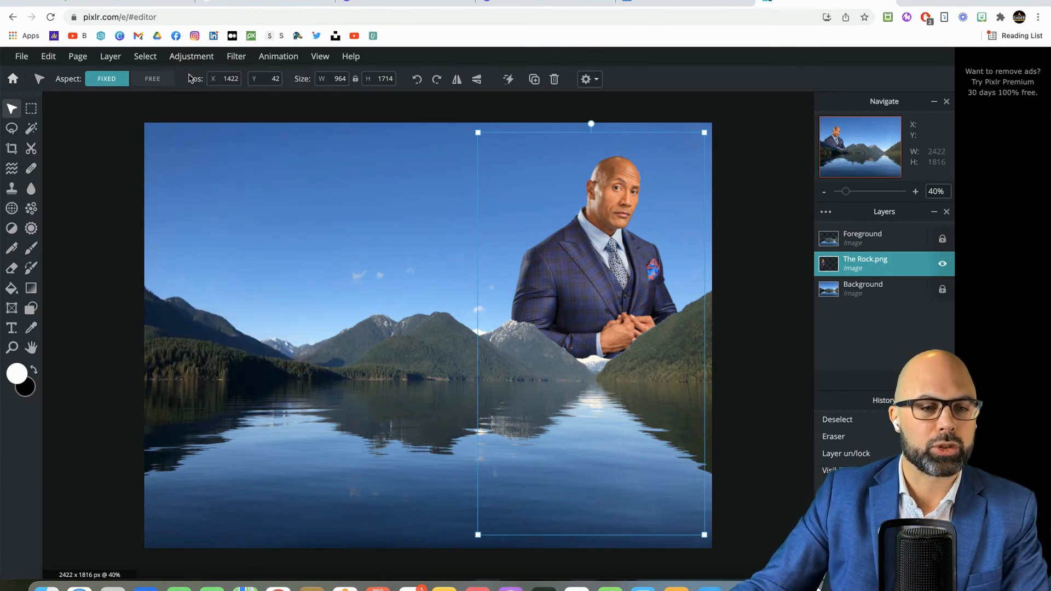
left_click(191, 56)
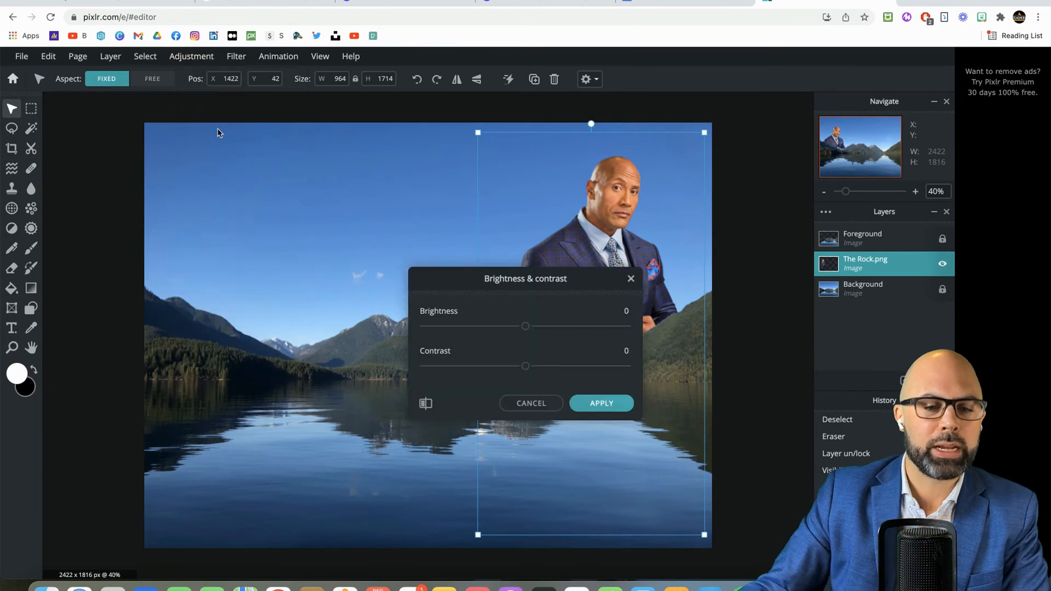
left_click_drag(525, 326, 558, 326)
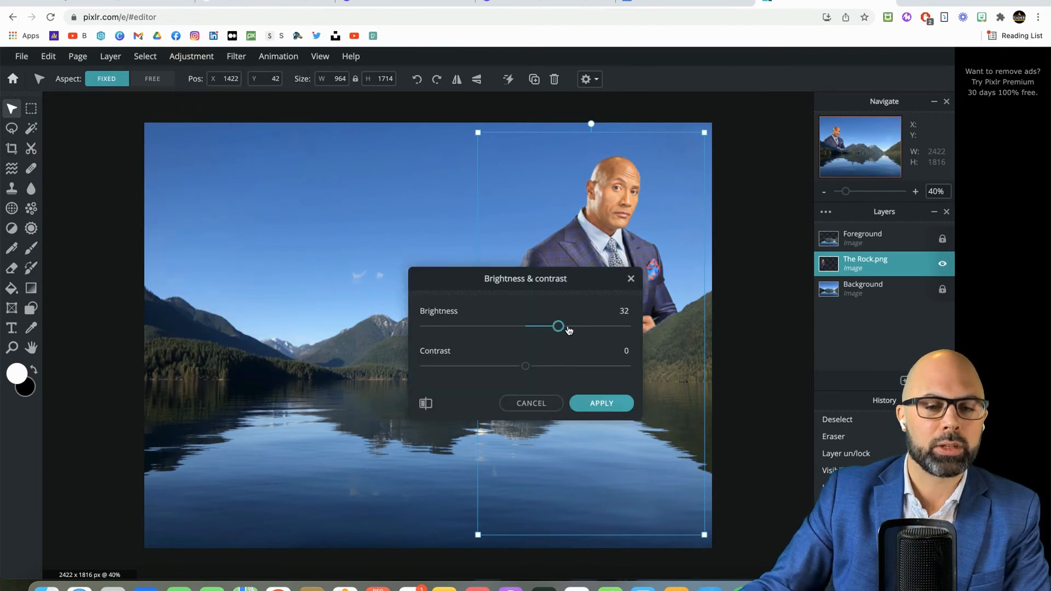
left_click_drag(558, 326, 461, 326)
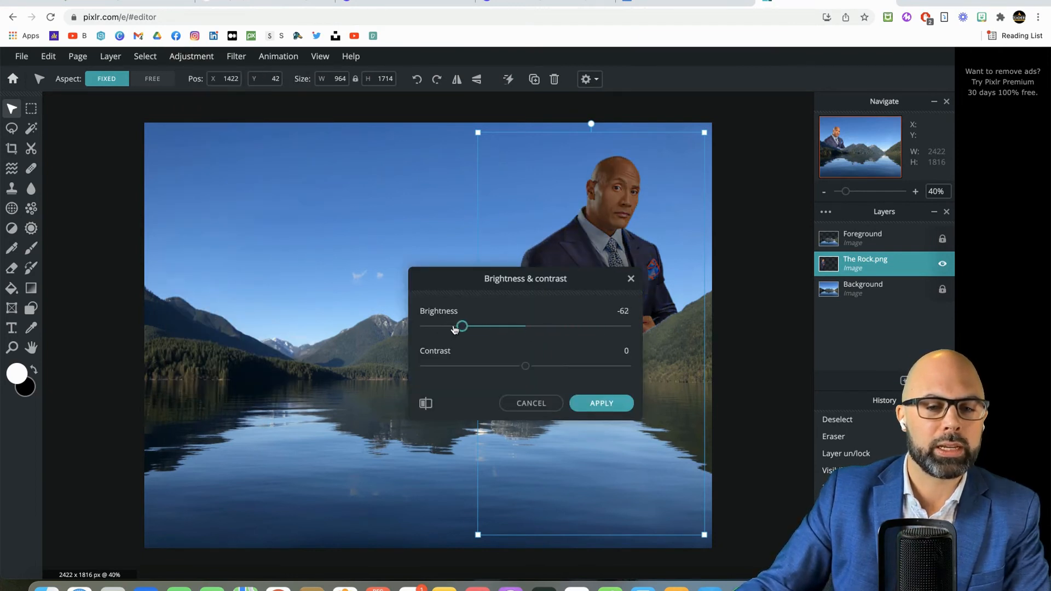
left_click_drag(460, 326, 488, 326)
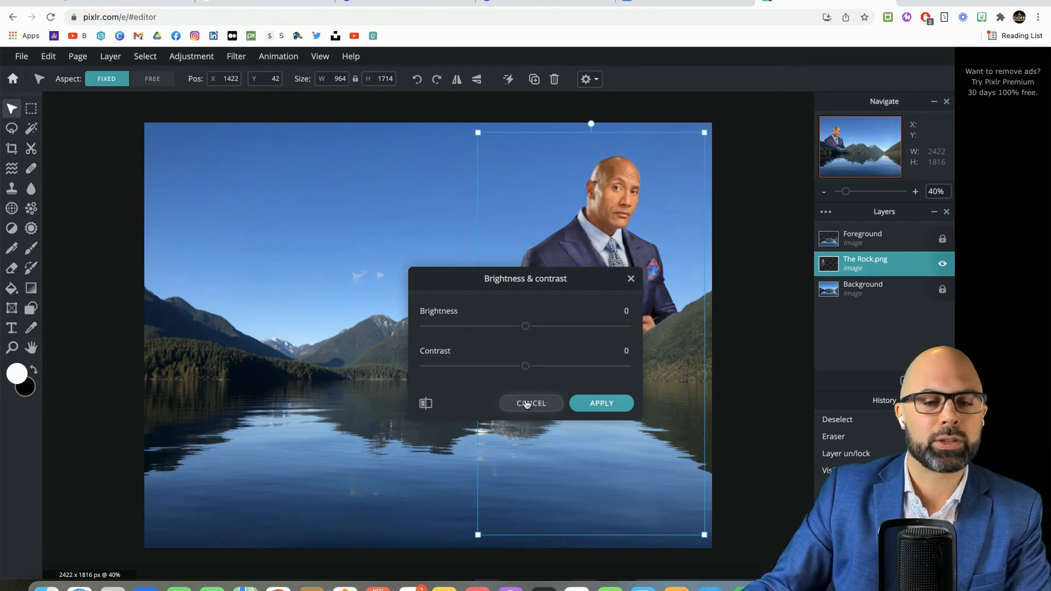
left_click(531, 403)
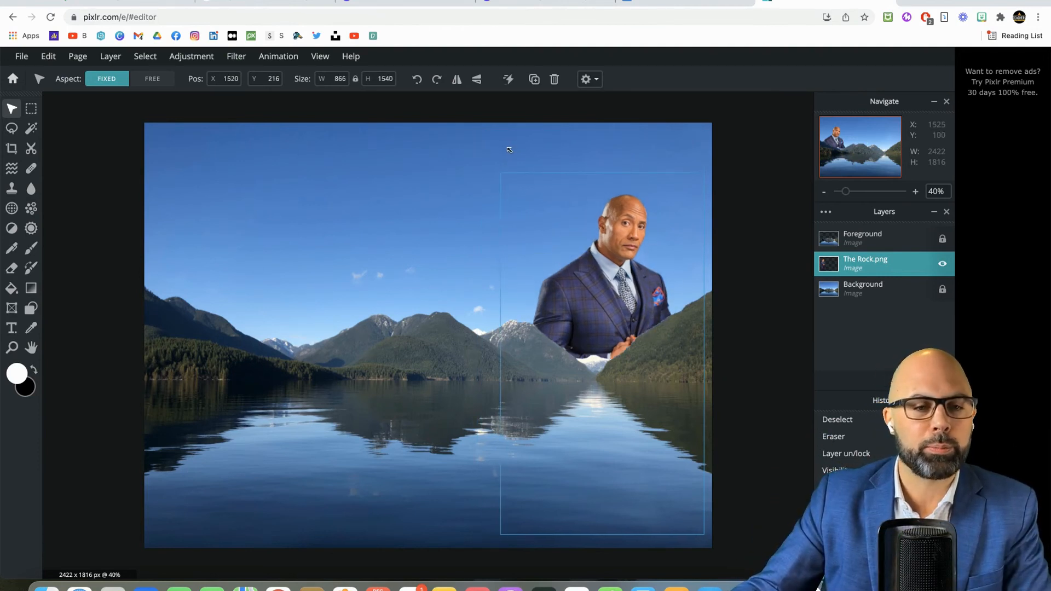
- Mirror The Rock horizontally, nudge it right, and flip the left copy to face inward
left_click(457, 78)
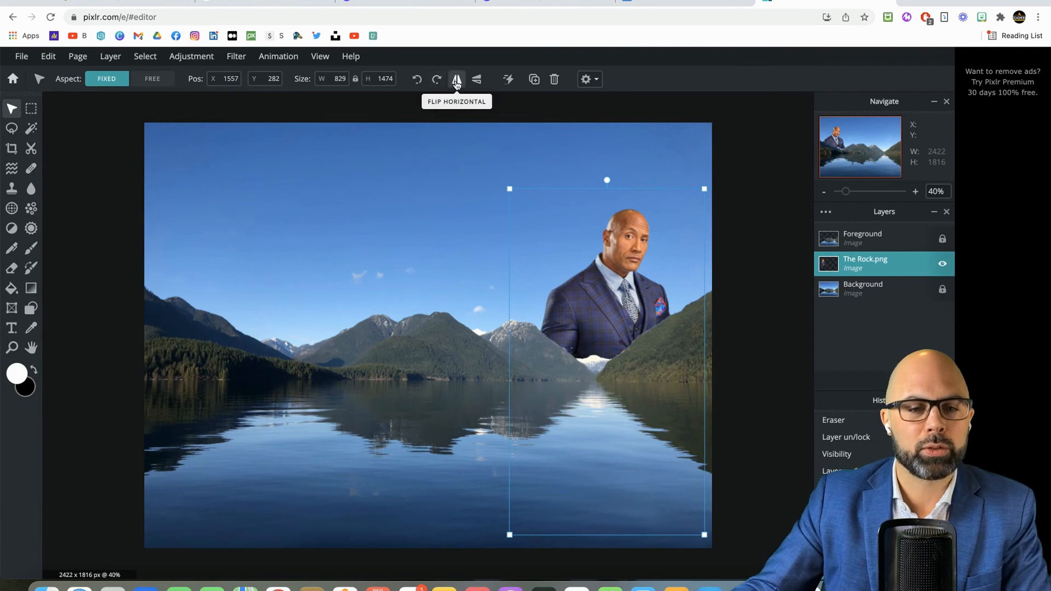
left_click(456, 78)
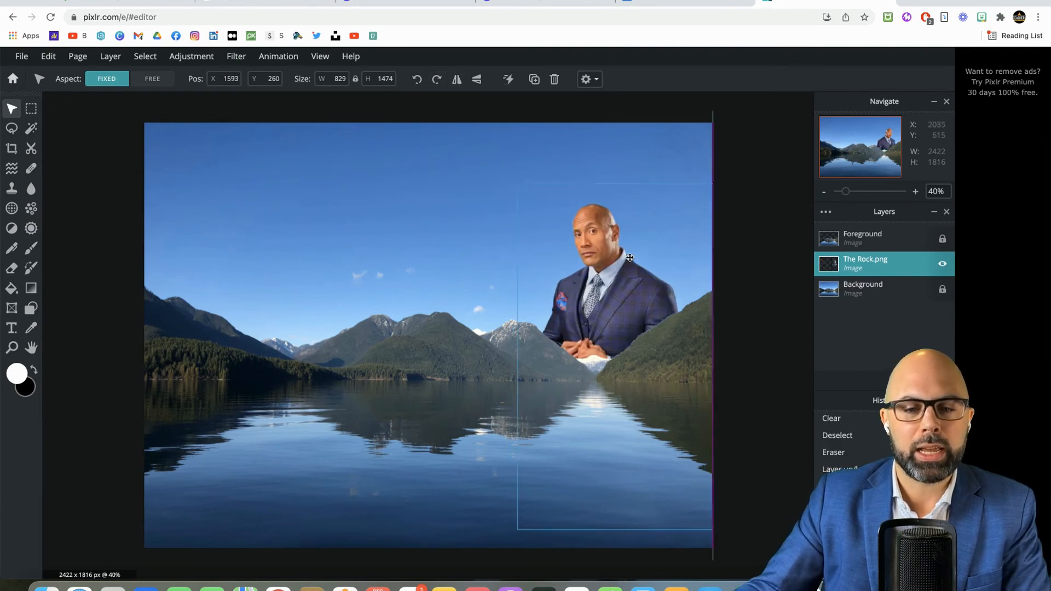
left_click_drag(629, 258, 646, 234)
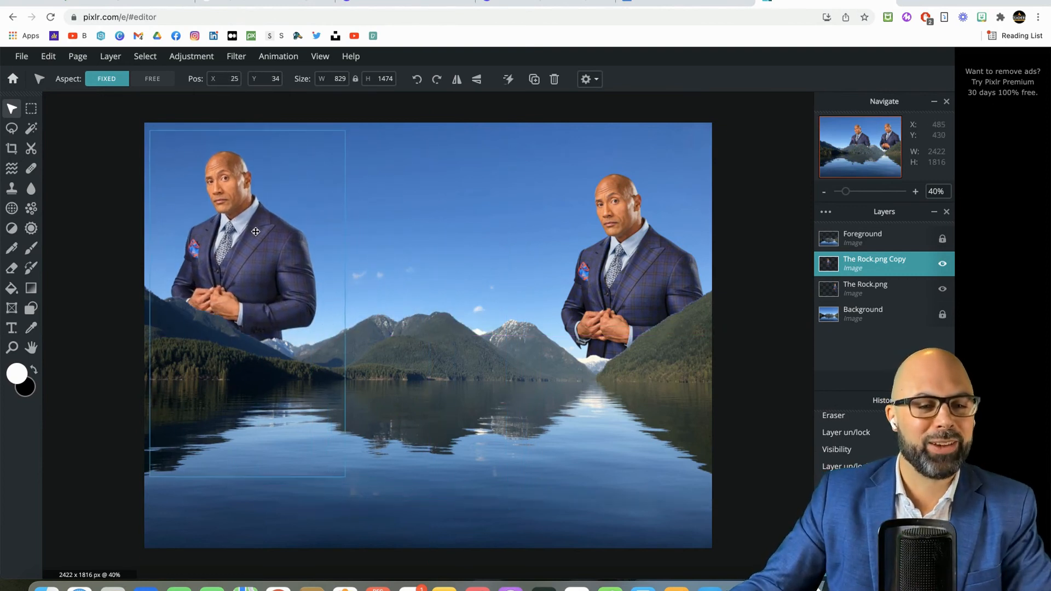
left_click(457, 79)
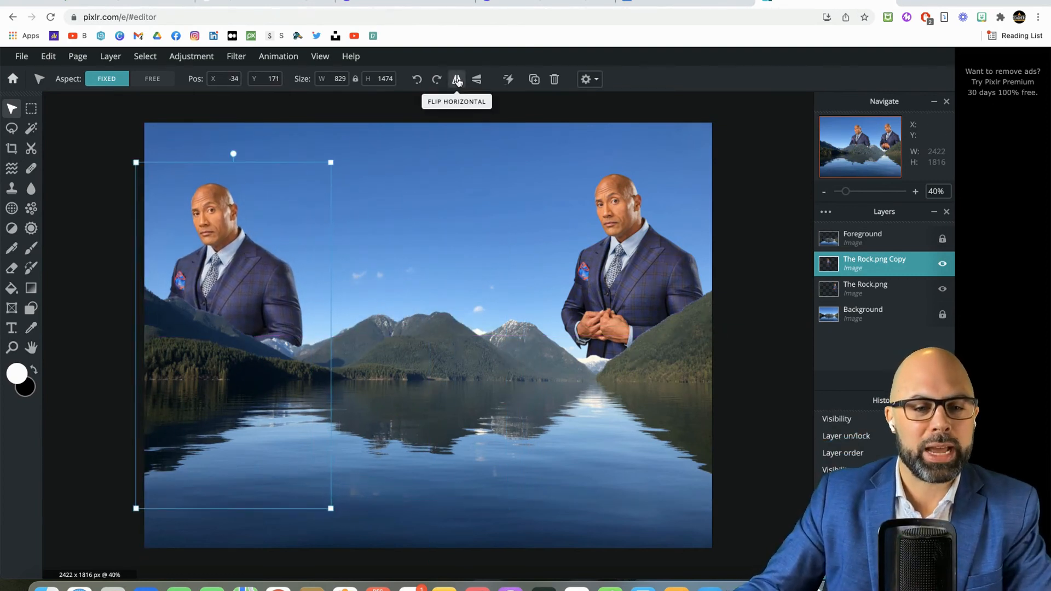
left_click(457, 79)
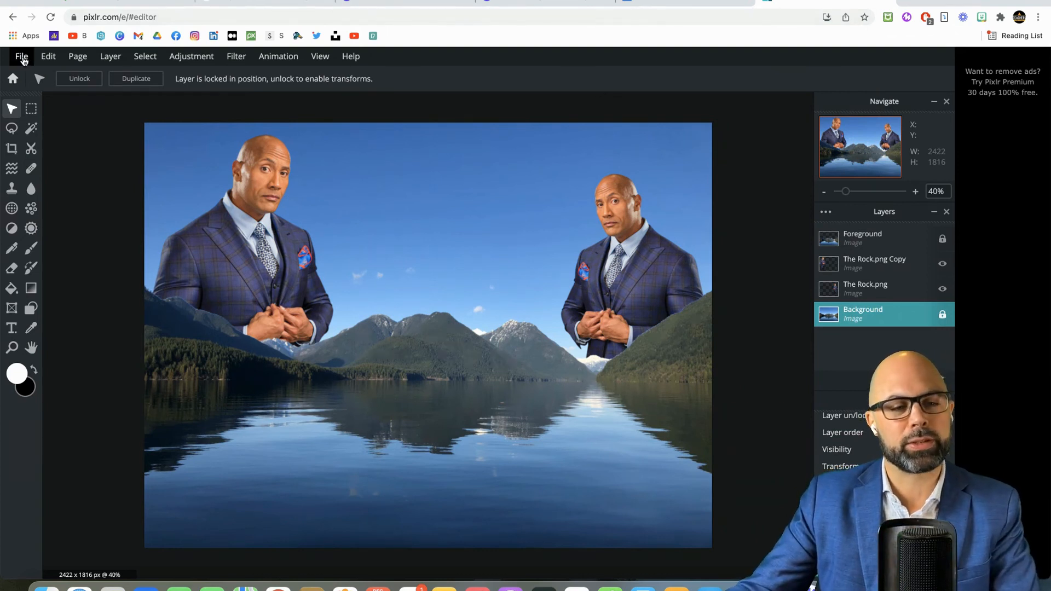
- Save the composite as a PNG with the Transparent option switched off
left_click(21, 56)
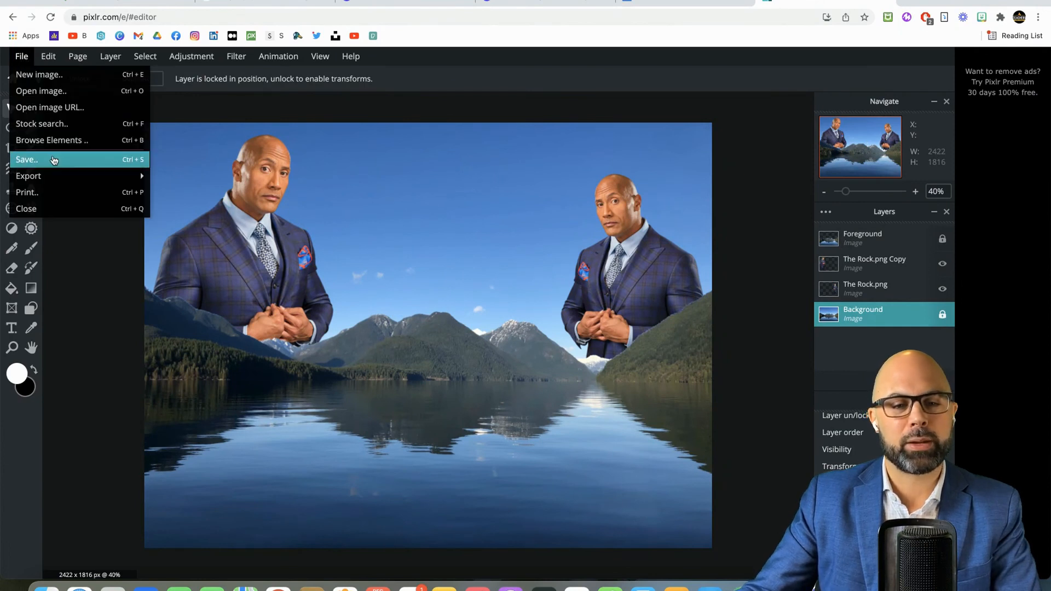
left_click(26, 159)
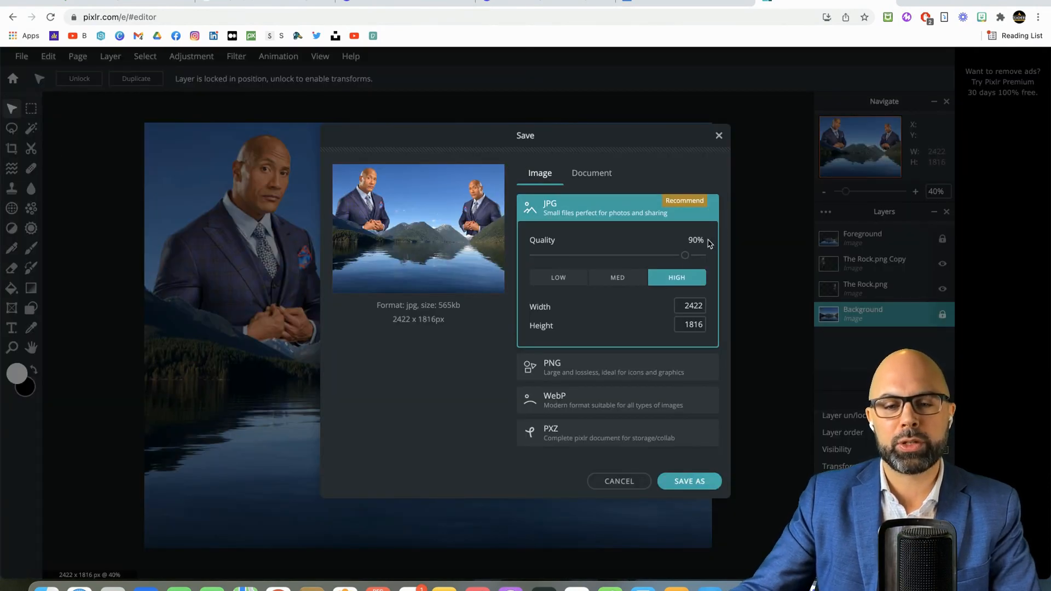
left_click_drag(683, 255, 702, 255)
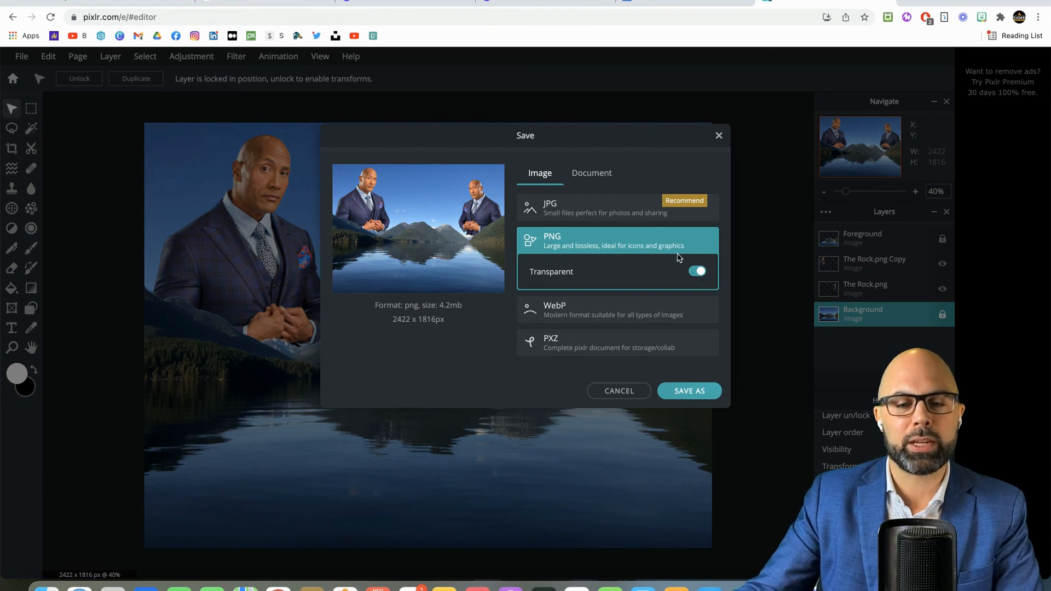
left_click(697, 271)
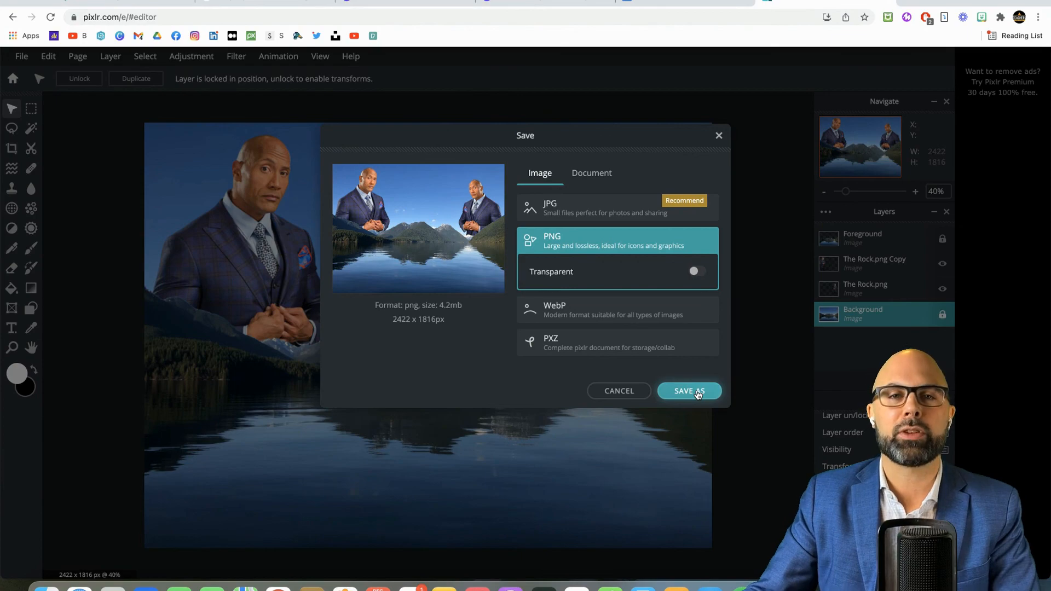
left_click(687, 391)
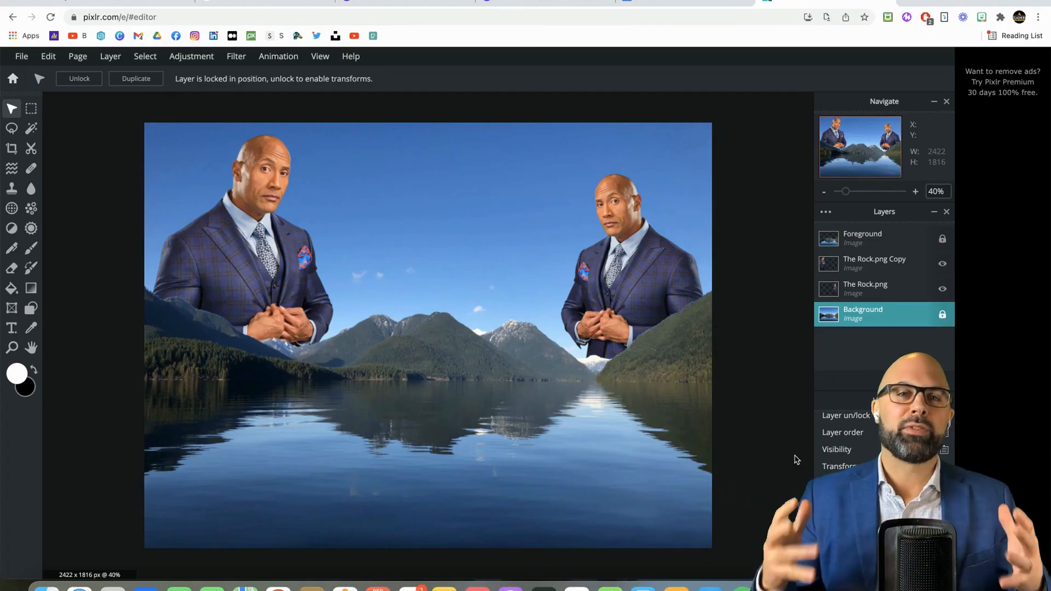